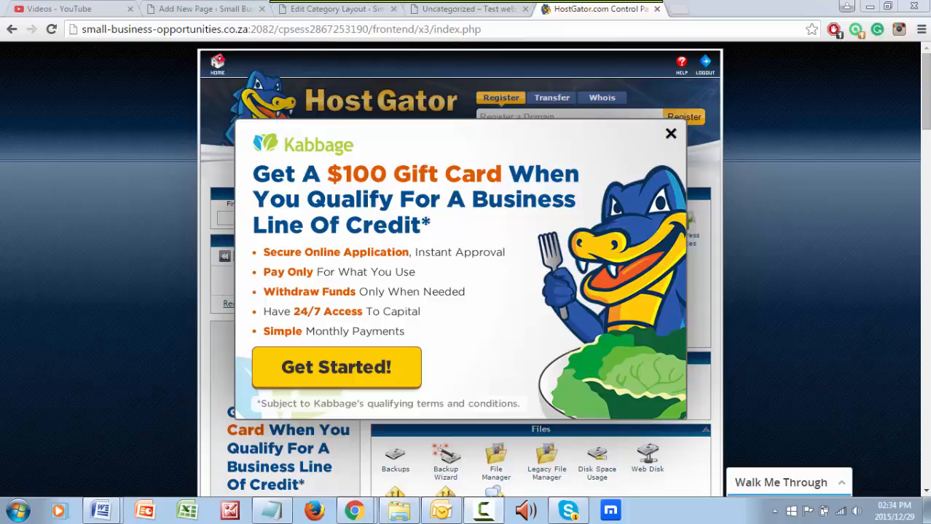
mouse_move(914, 50)
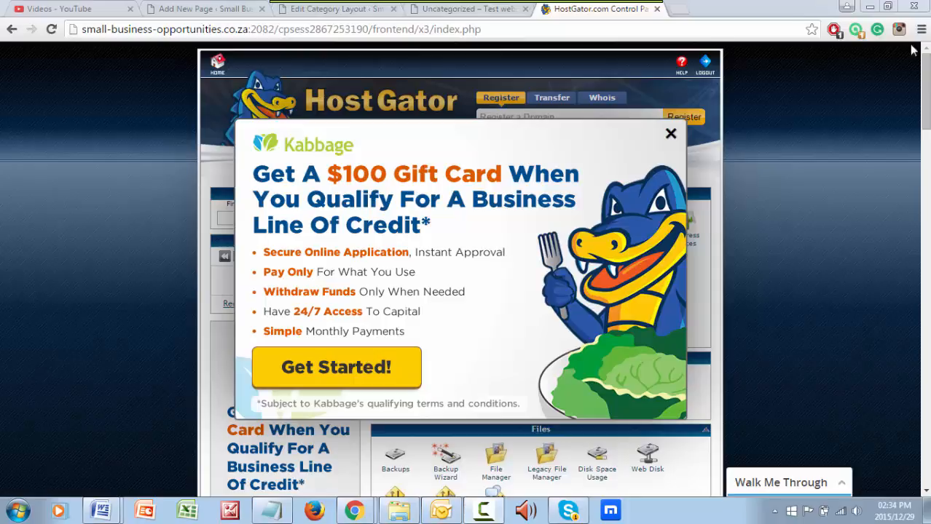
Close the Kabbage gift card popup on the cPanel home page.
left_click(670, 133)
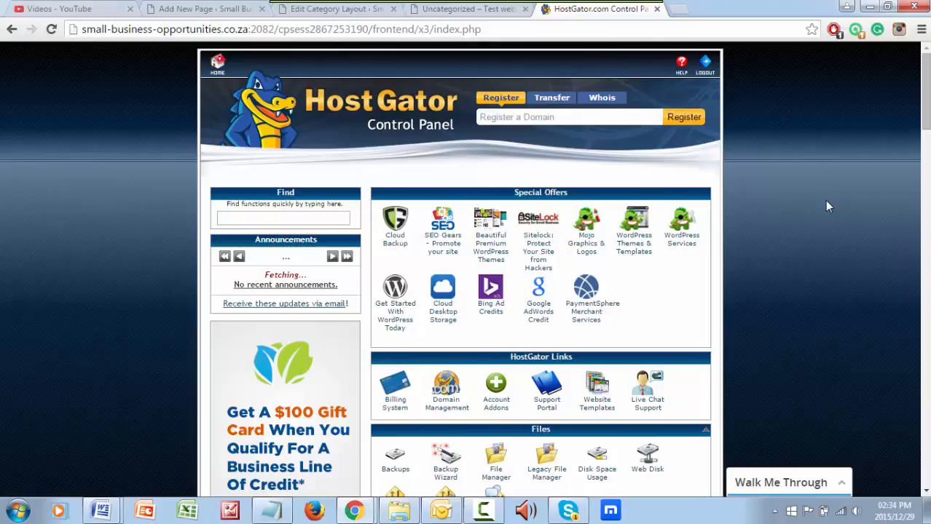
mouse_move(828, 321)
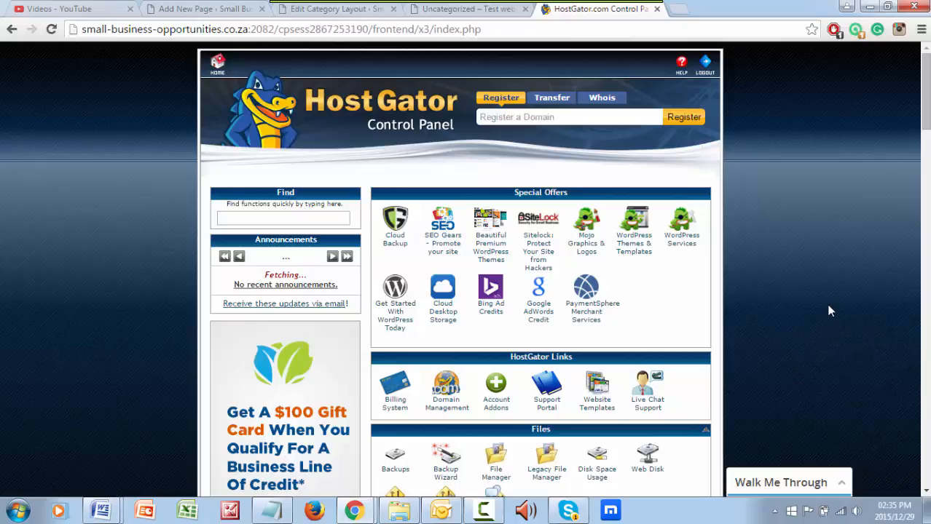
scroll("down", 3)
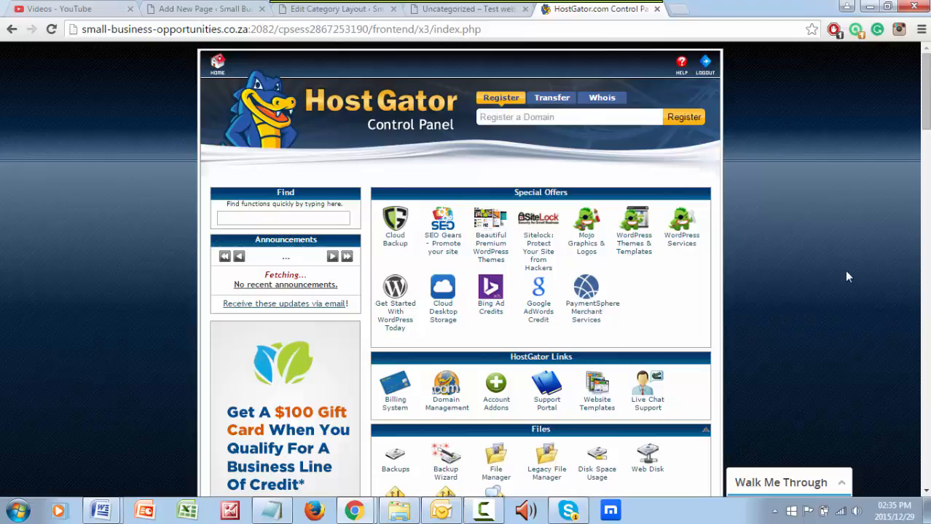
scroll("down", 3)
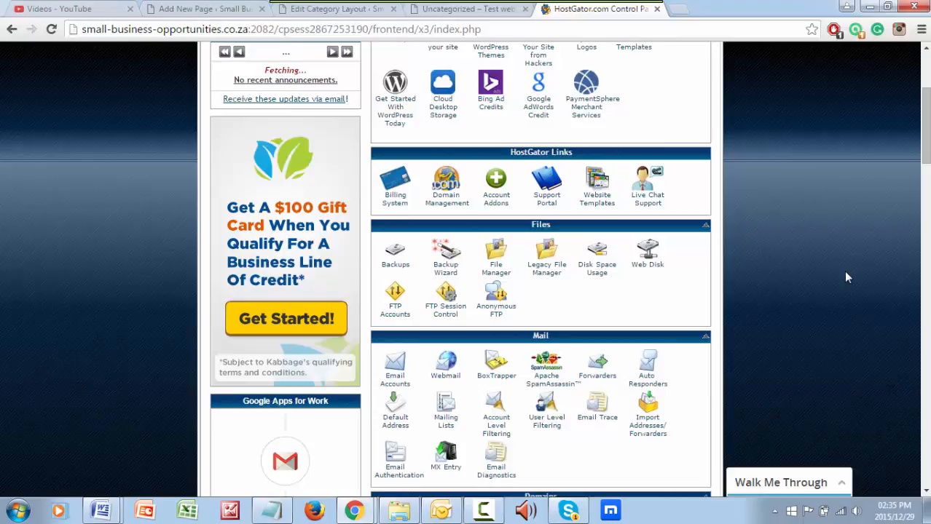
mouse_move(496, 269)
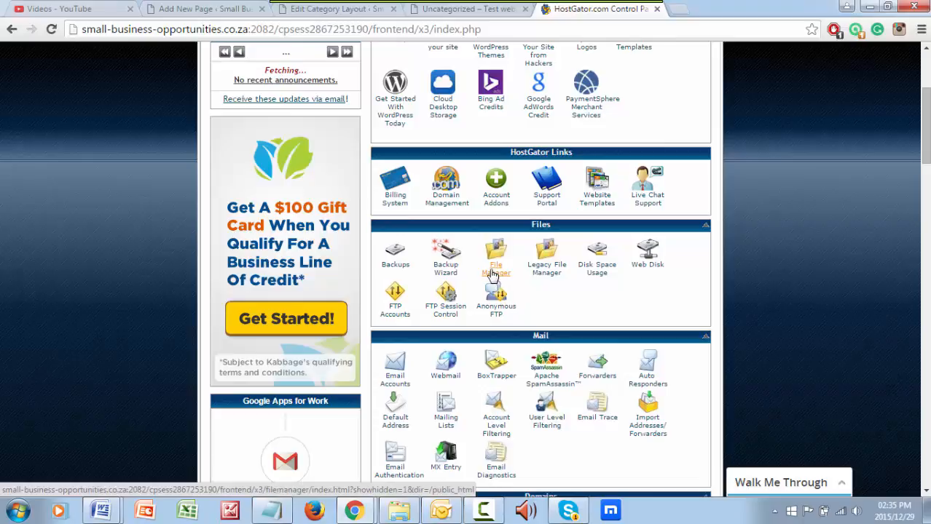
mouse_move(821, 281)
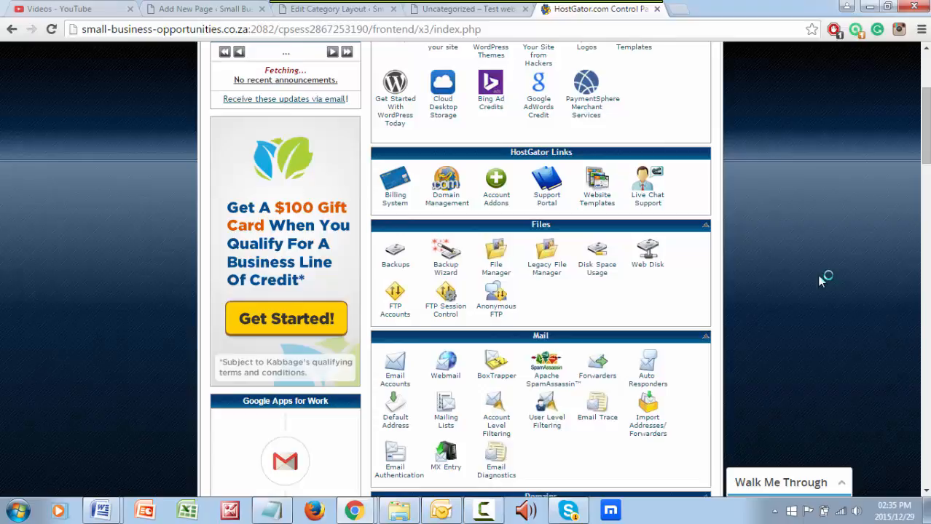
mouse_move(826, 261)
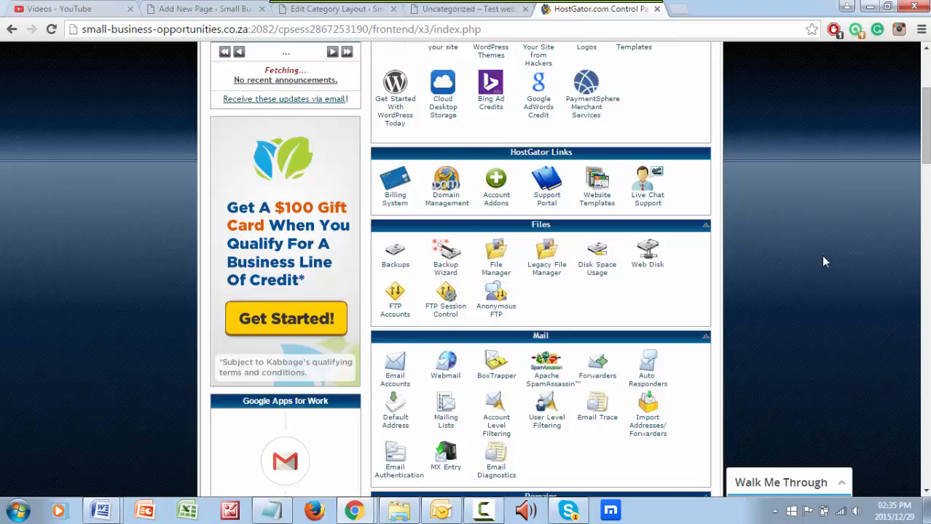
scroll("down", 3)
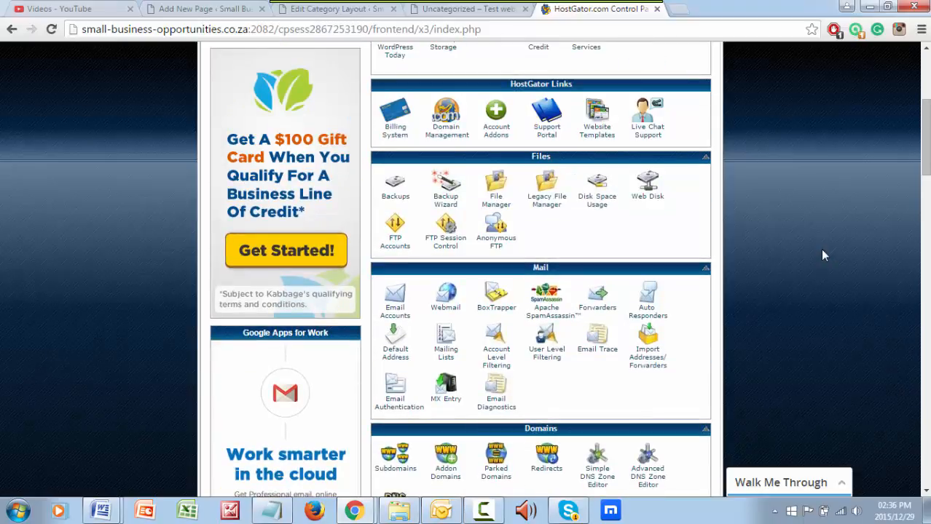
scroll("down", 3)
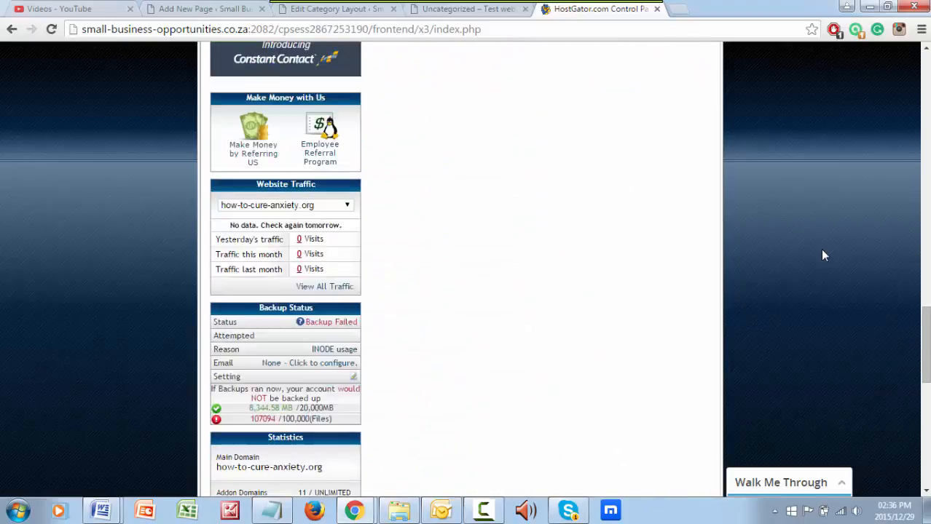
scroll("down", 3)
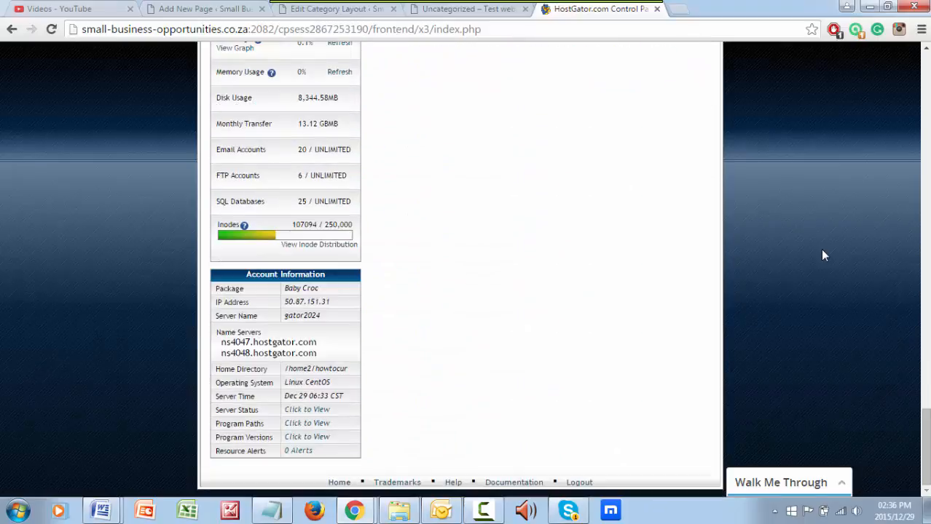
mouse_move(222, 348)
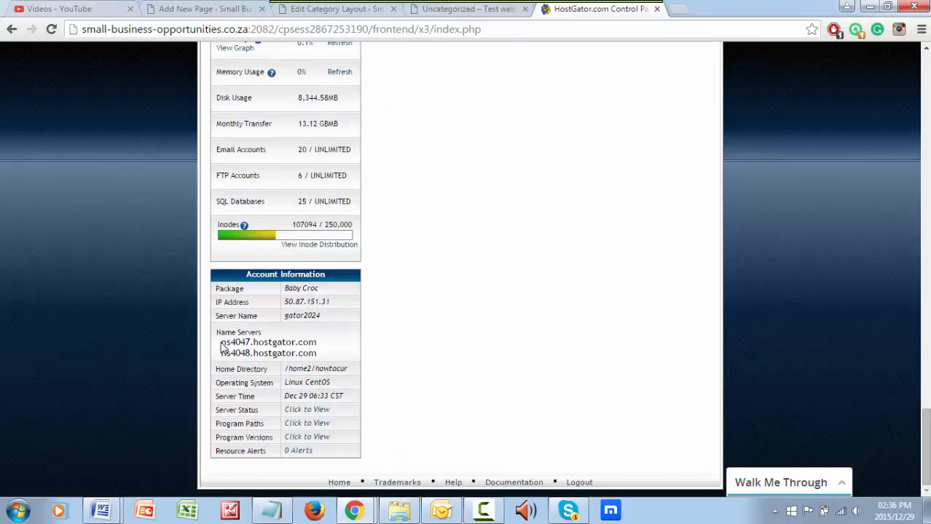
left_click_drag(220, 341, 317, 353)
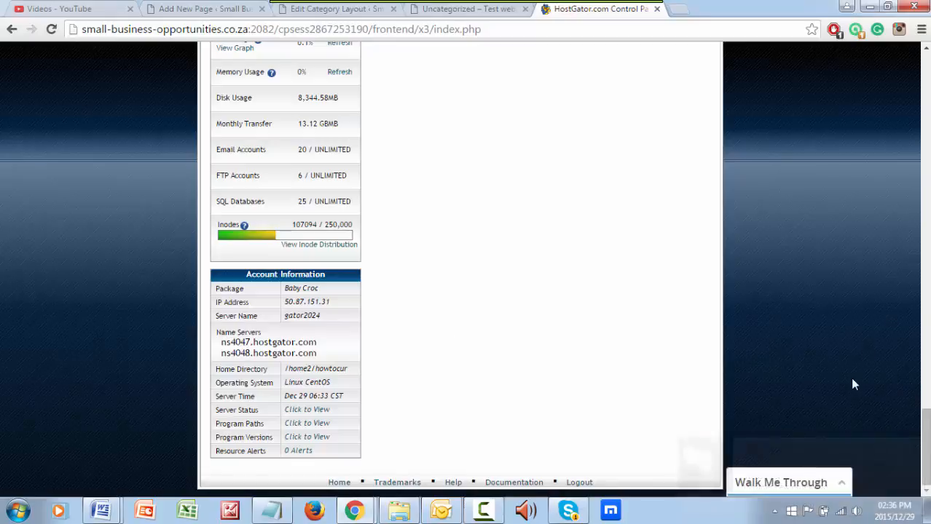
mouse_move(836, 324)
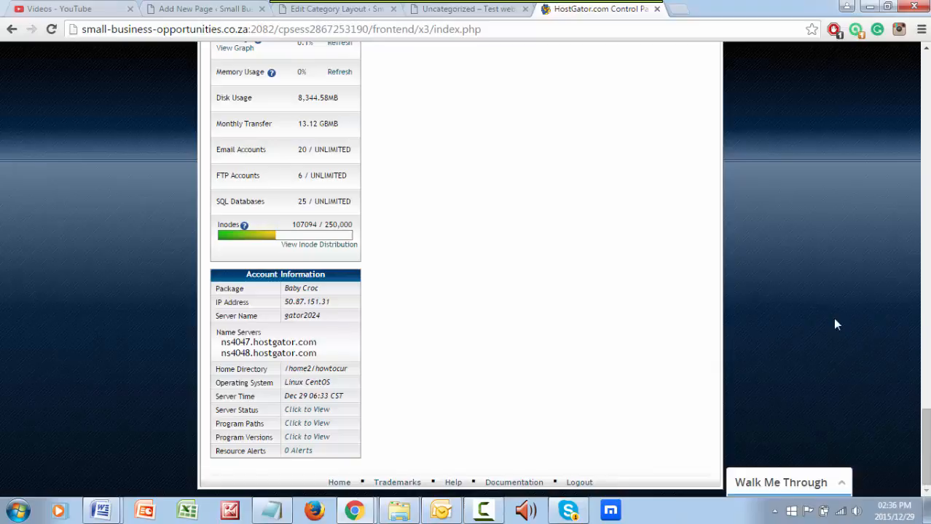
scroll("up", 3)
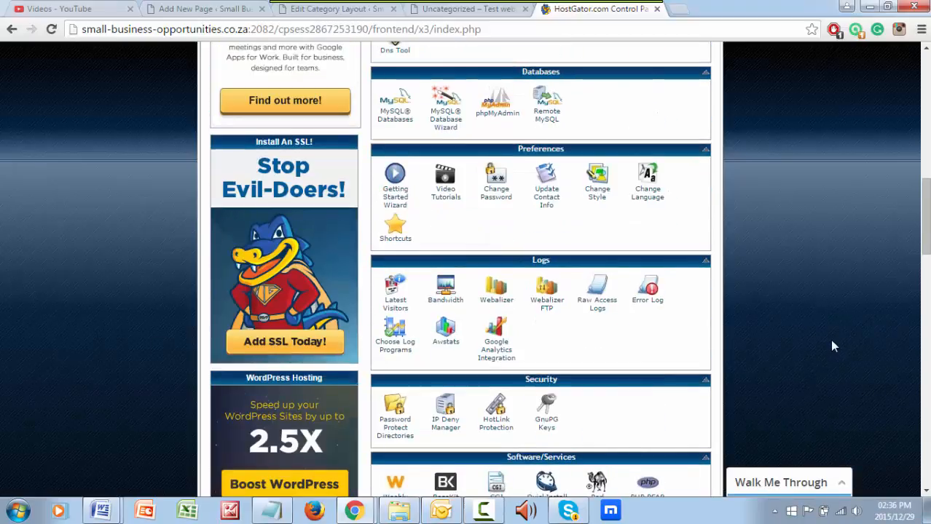
scroll("down", 3)
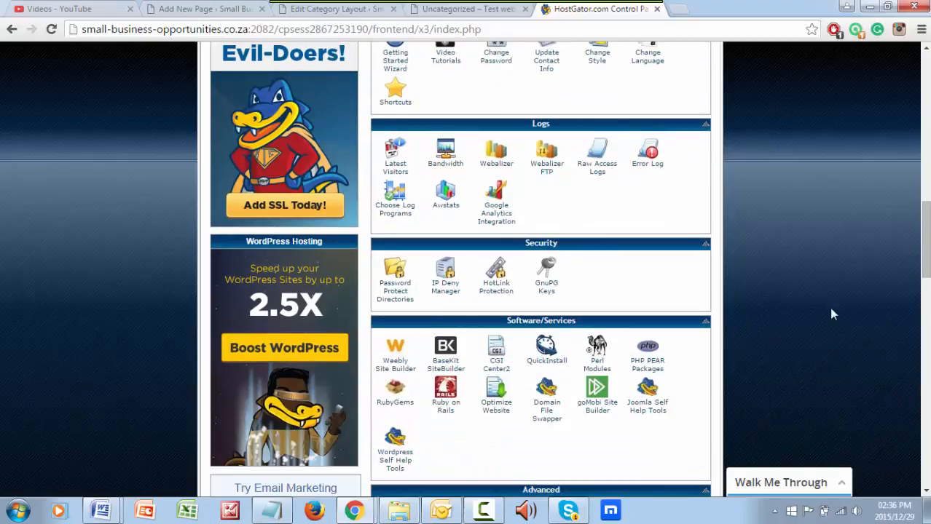
scroll("up", 3)
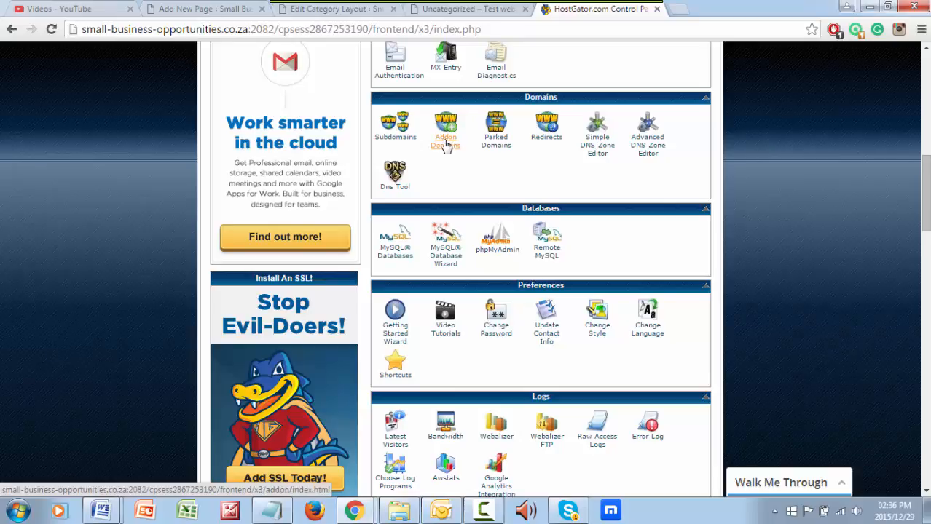
mouse_move(450, 147)
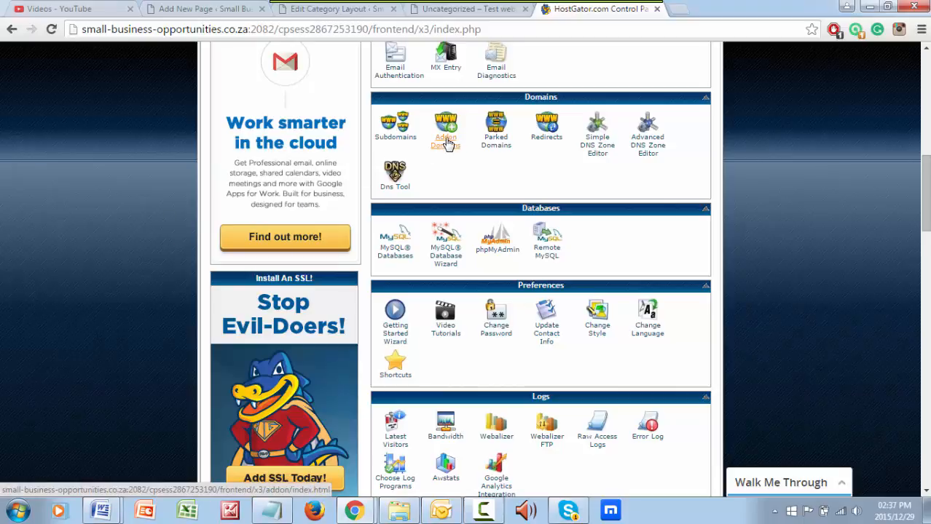
Open Addon Domains and scroll through the existing addon domains table and back up.
left_click(445, 129)
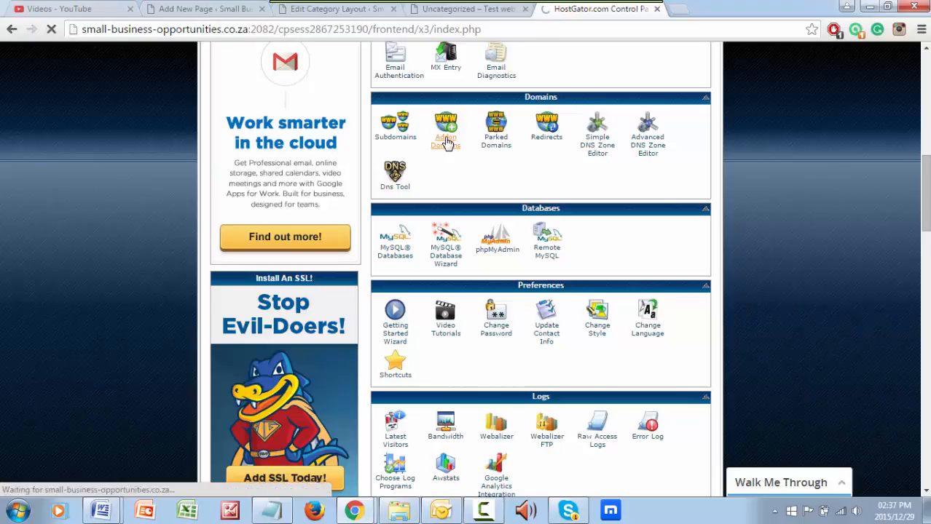
left_click(445, 130)
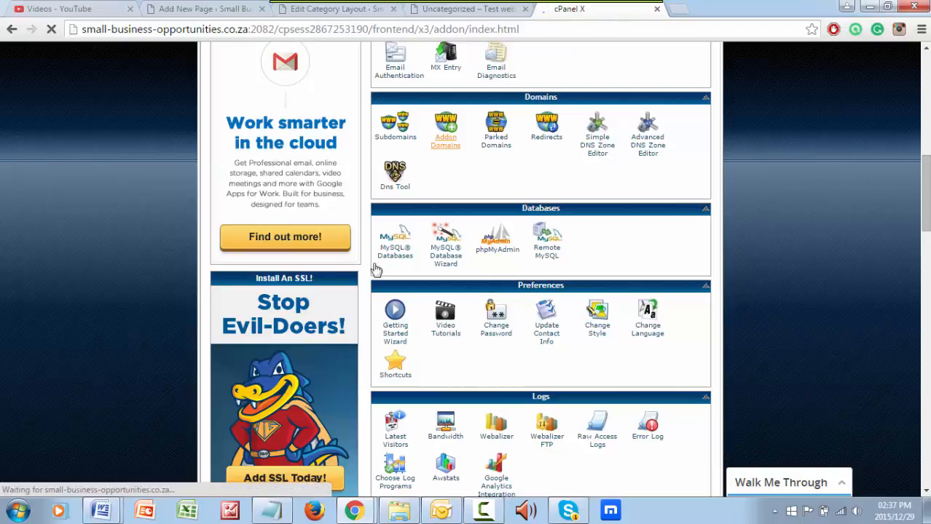
left_click(445, 128)
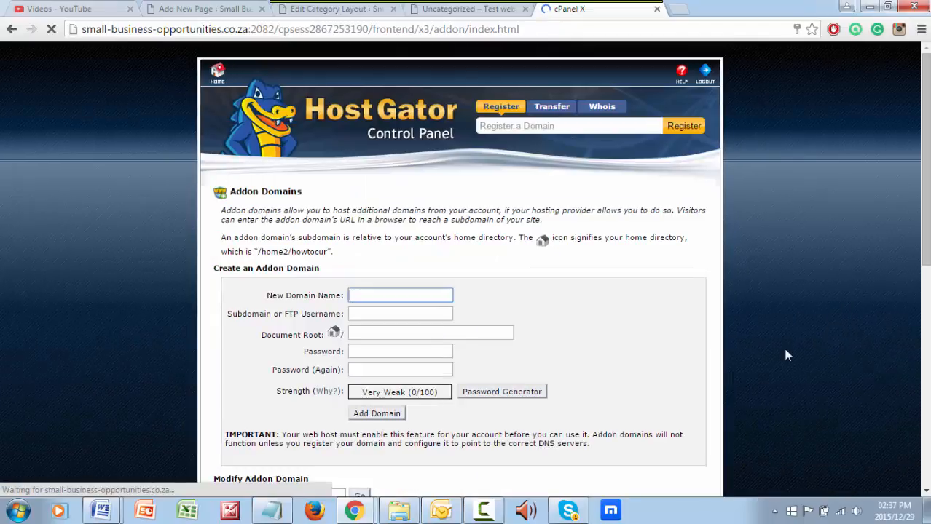
scroll("down", 3)
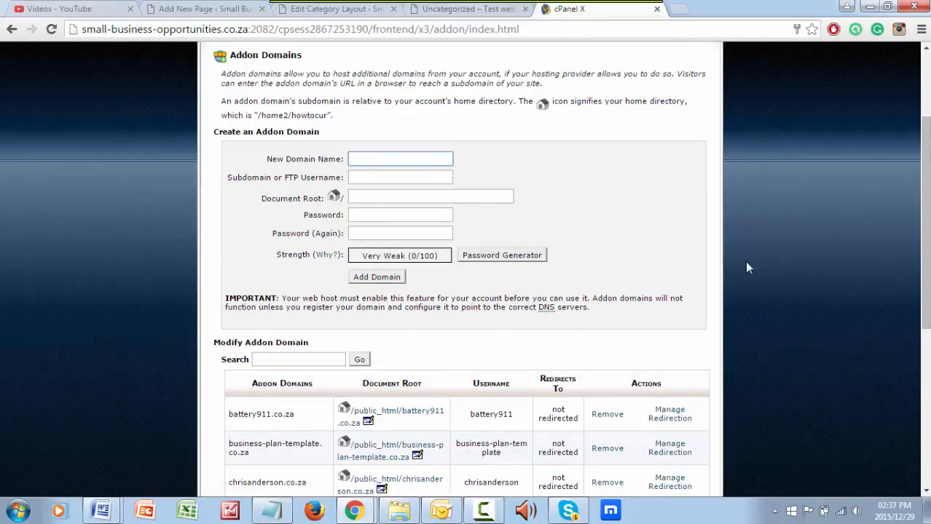
scroll("down", 3)
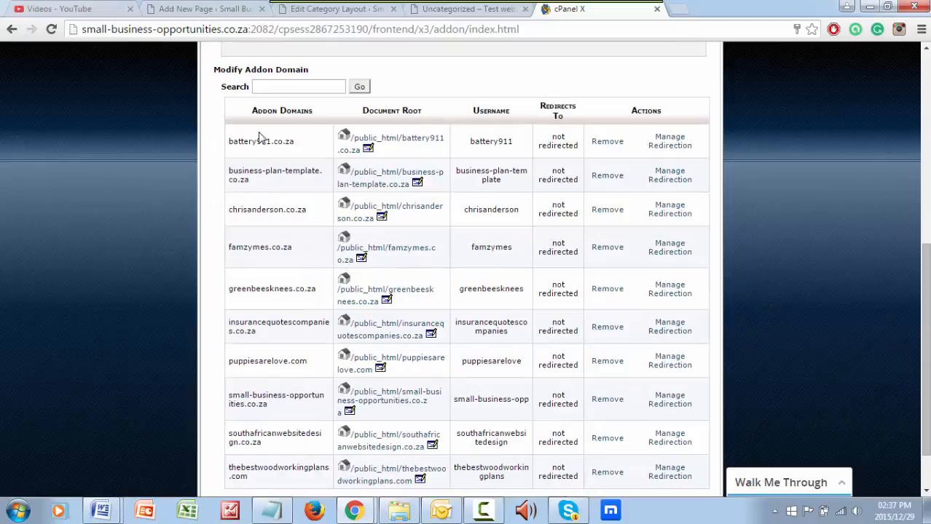
scroll("down", 3)
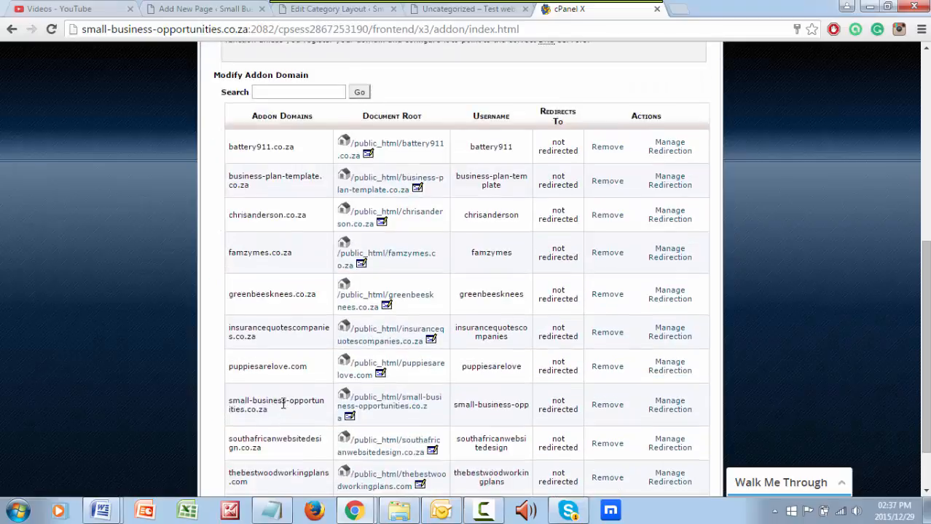
scroll("down", 3)
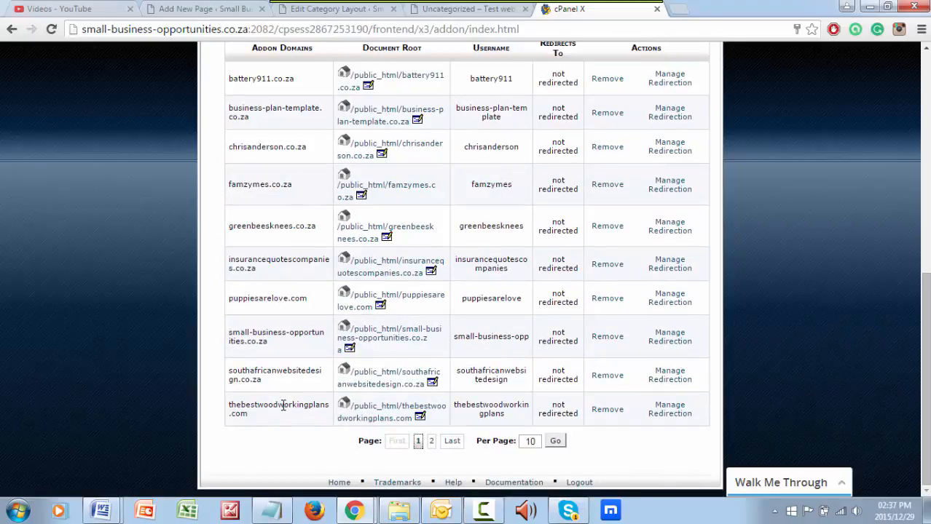
scroll("up", 3)
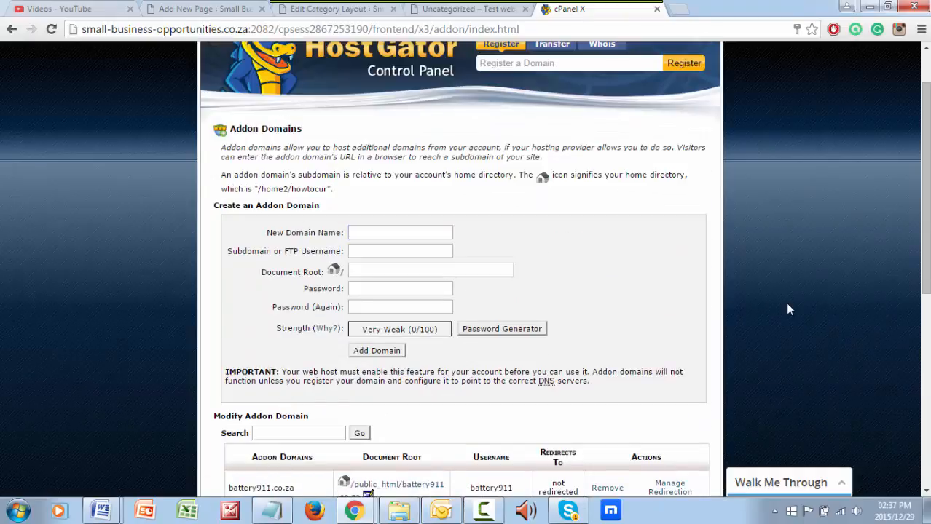
scroll("up", 3)
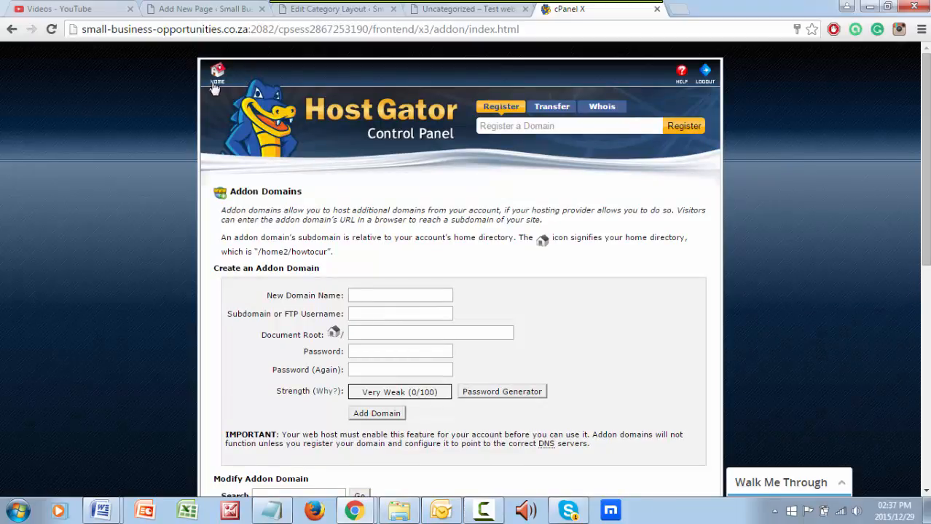
Return to the cPanel home page, close the Kabbage popup and scroll down to Domains.
left_click(218, 73)
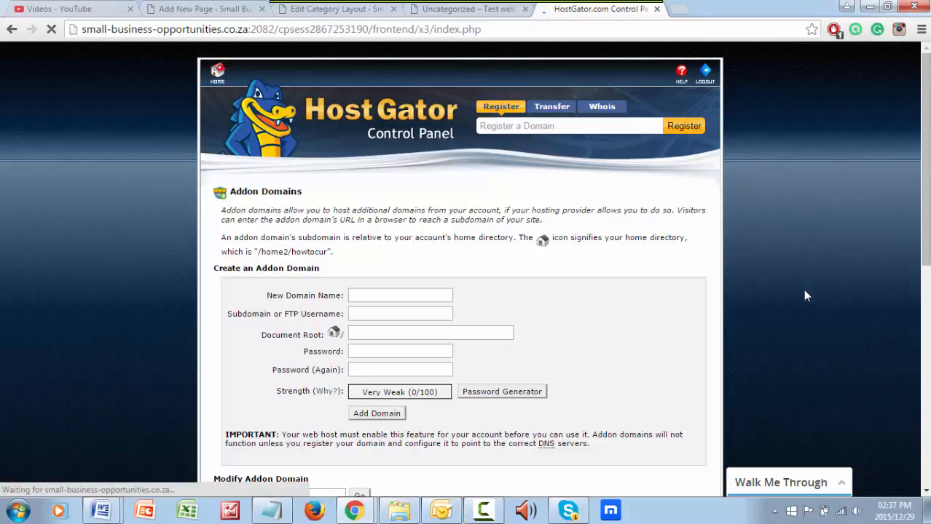
left_click(217, 66)
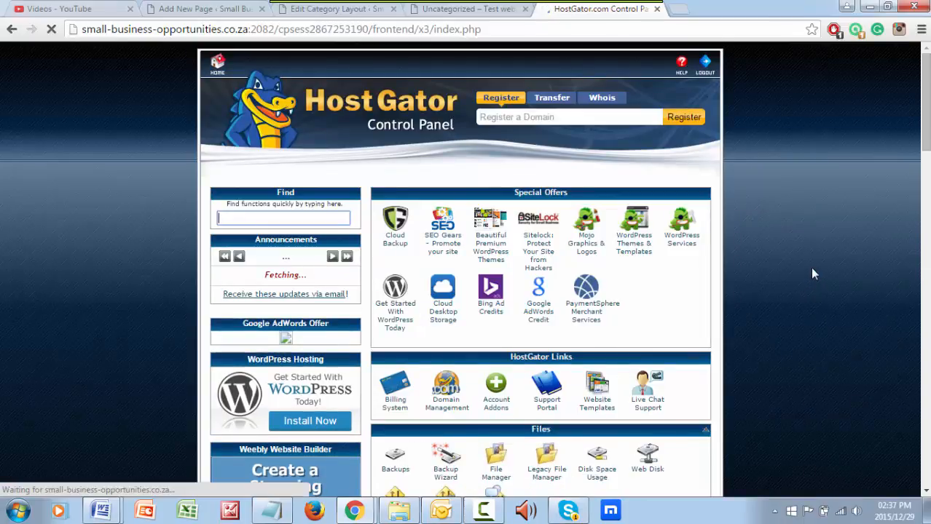
scroll("down", 3)
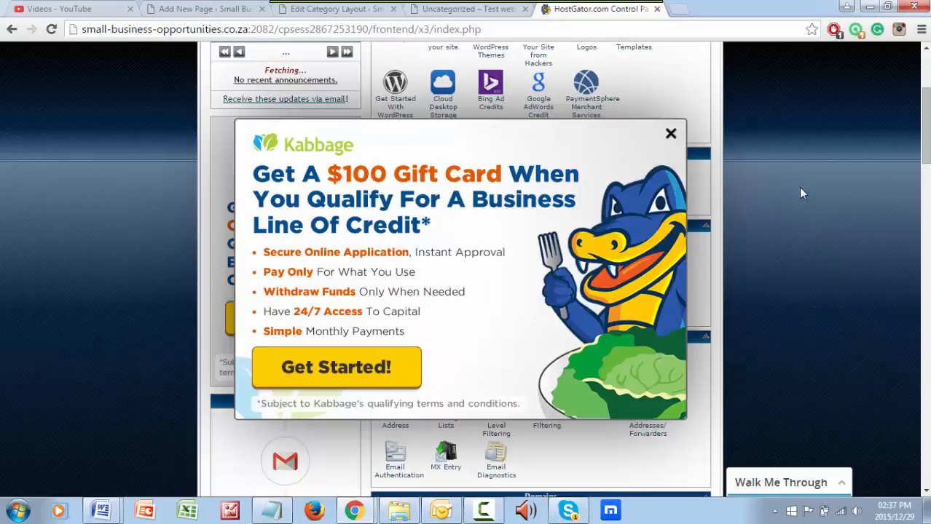
left_click(670, 133)
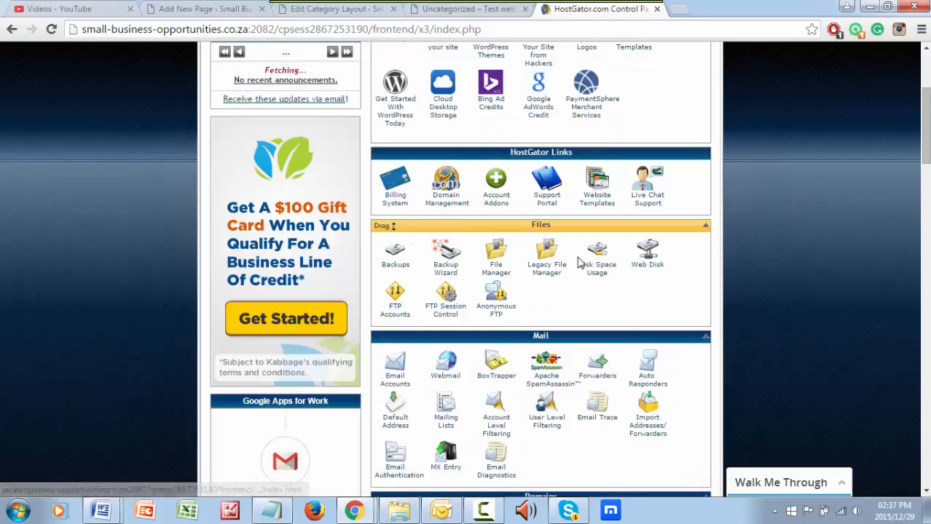
scroll("down", 3)
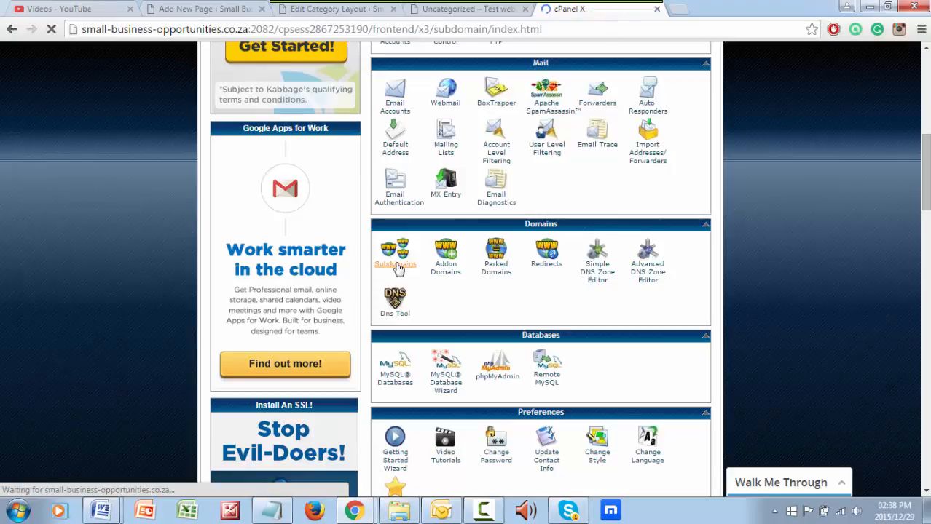
Create subdomain 'wordpresstraining' under small-business-opportunities.co.za from the Subdomains page.
left_click(395, 255)
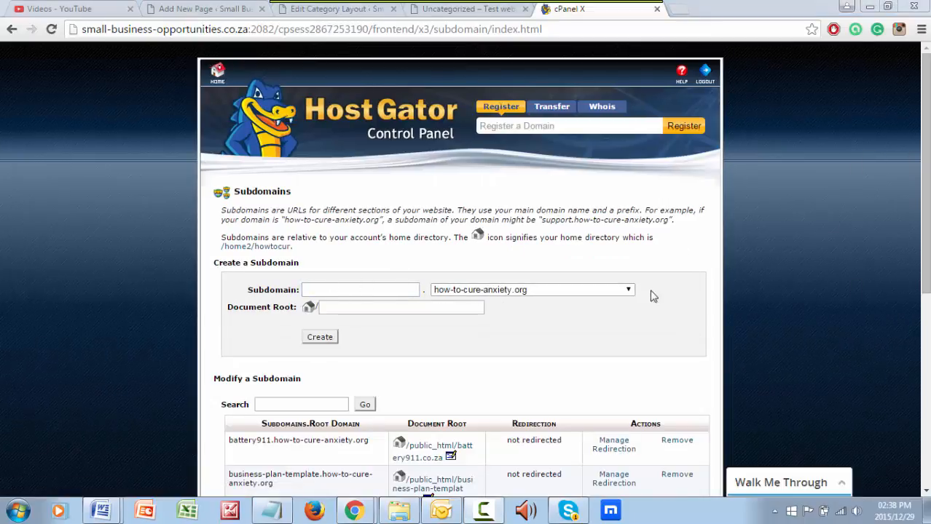
left_click(626, 289)
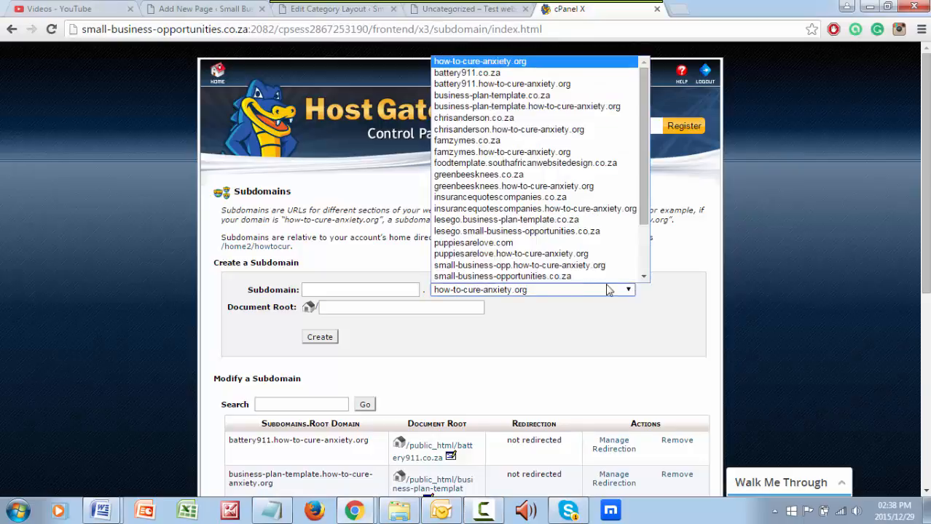
left_click(502, 276)
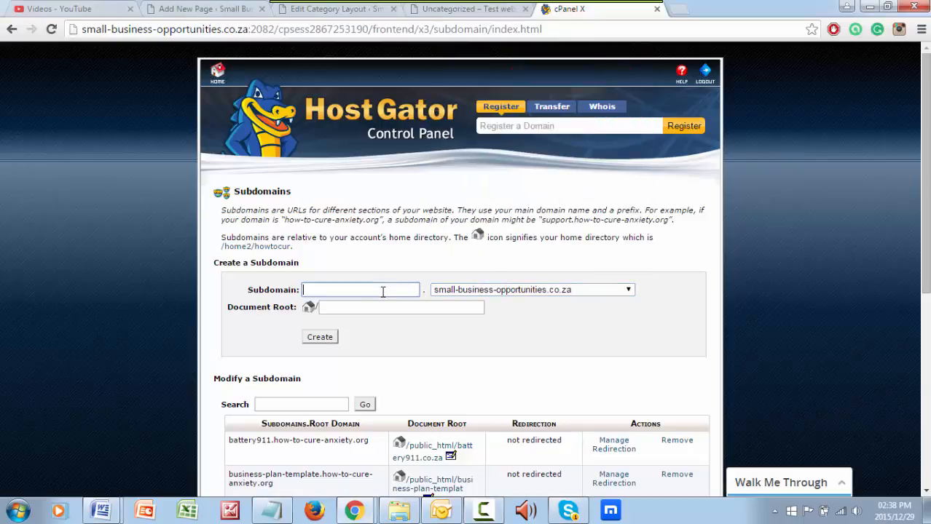
type("w")
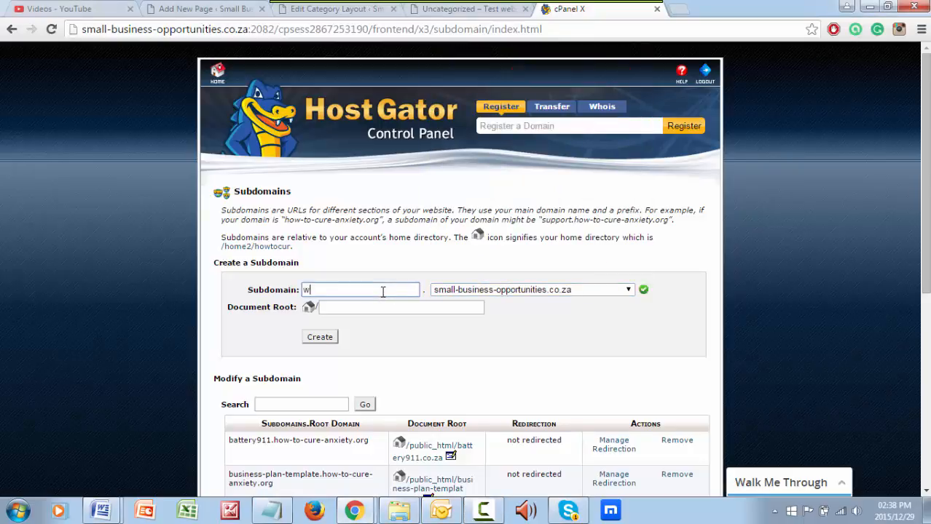
type("ordpreetraini")
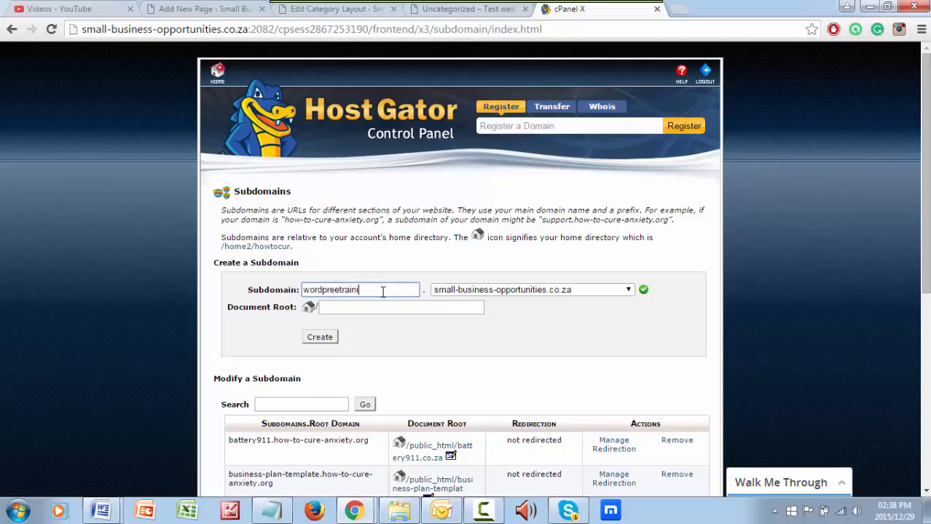
type("ng")
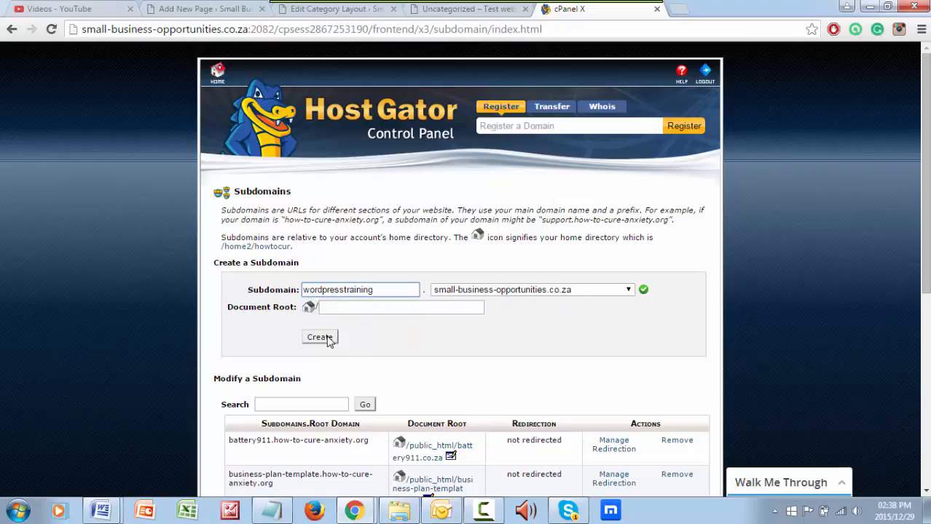
left_click(319, 336)
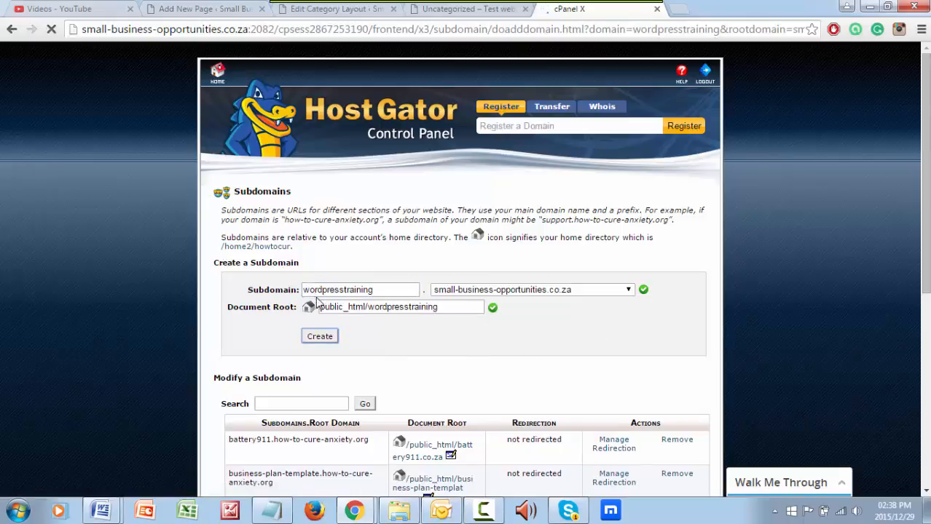
mouse_move(563, 298)
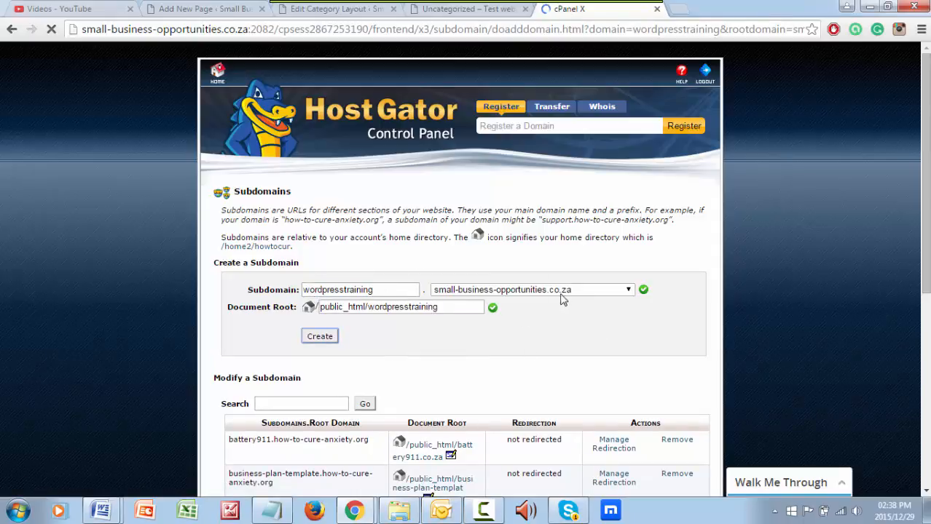
left_click(319, 335)
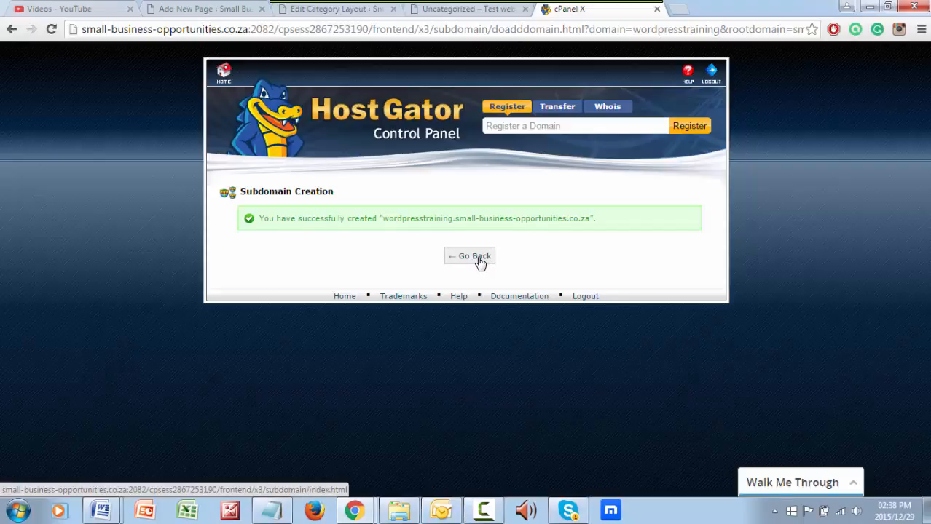
Go back to the subdomain list and find wordpresstraining with root public_html/wordpresstraining on page 2.
left_click(470, 255)
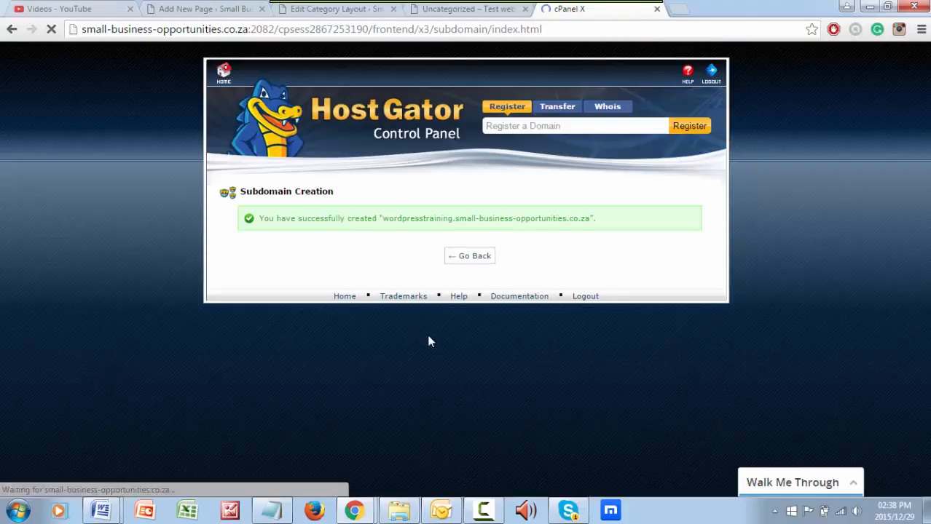
mouse_move(376, 238)
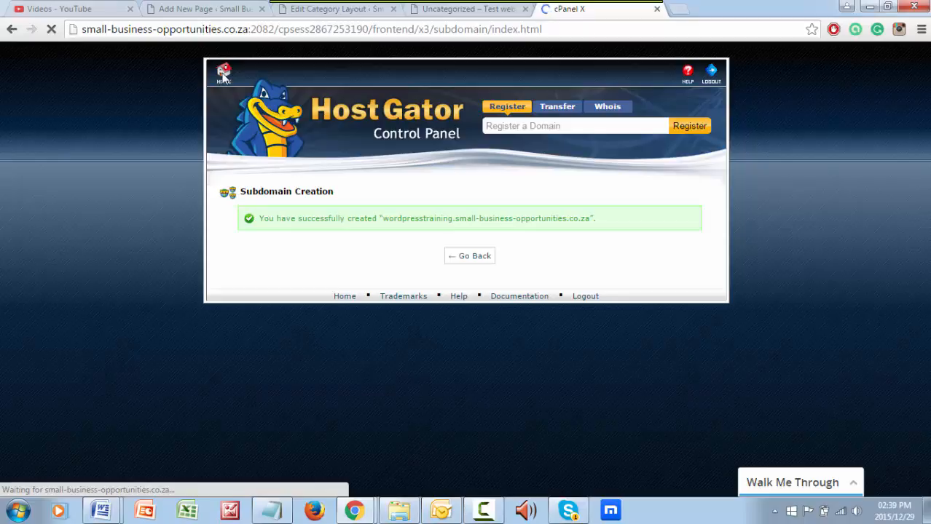
left_click(469, 255)
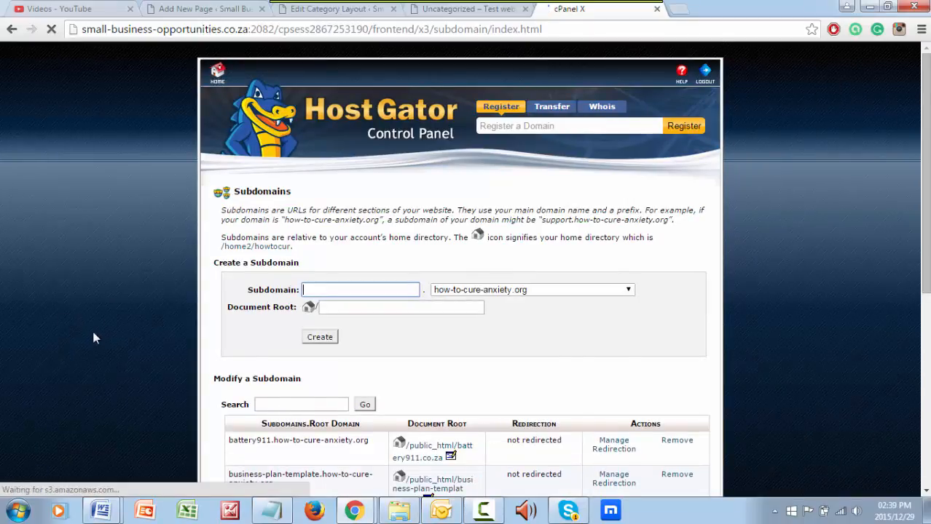
scroll("down", 3)
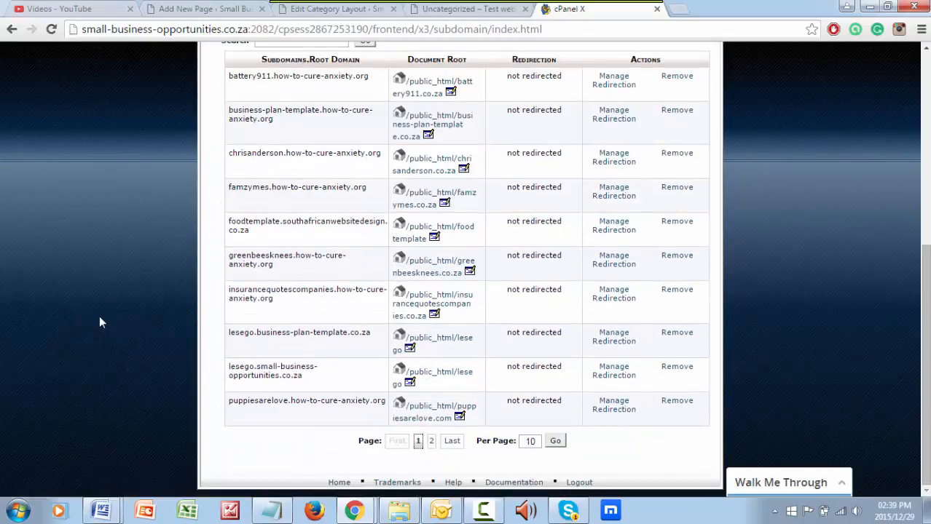
left_click(431, 441)
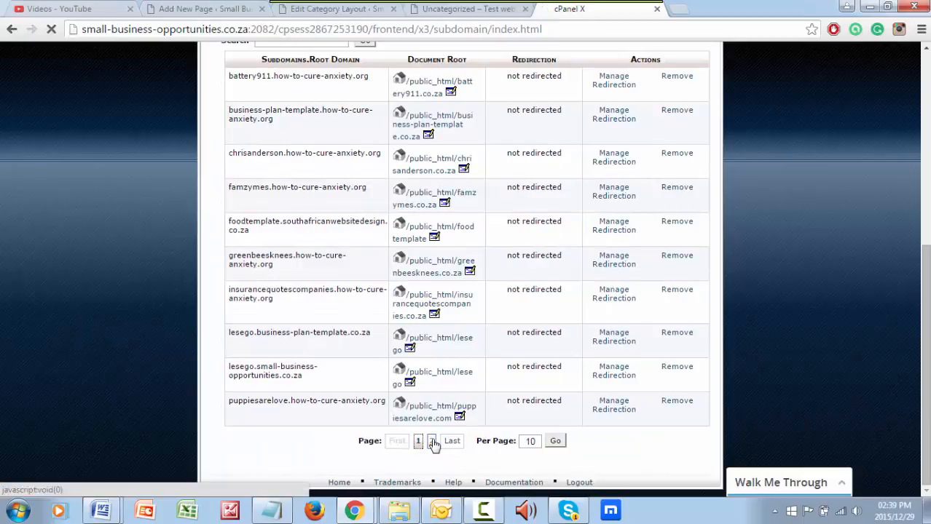
left_click(432, 441)
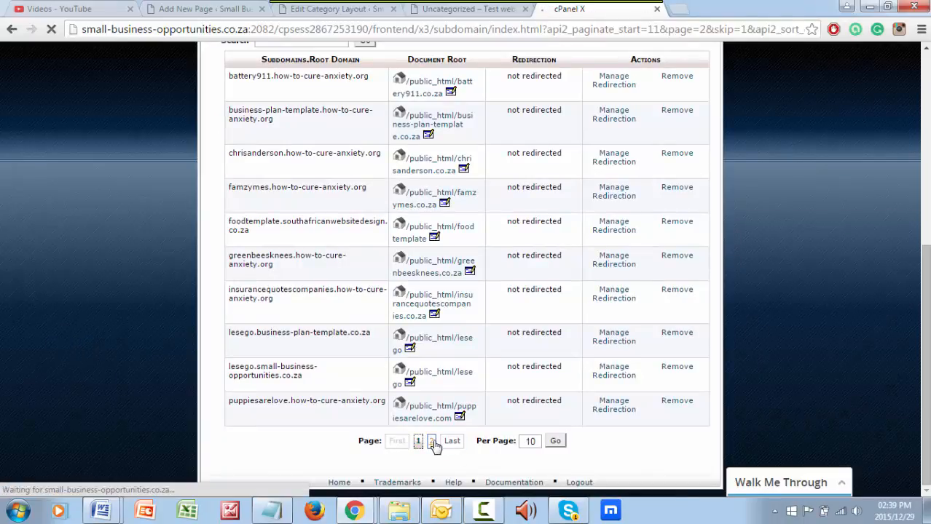
left_click(432, 441)
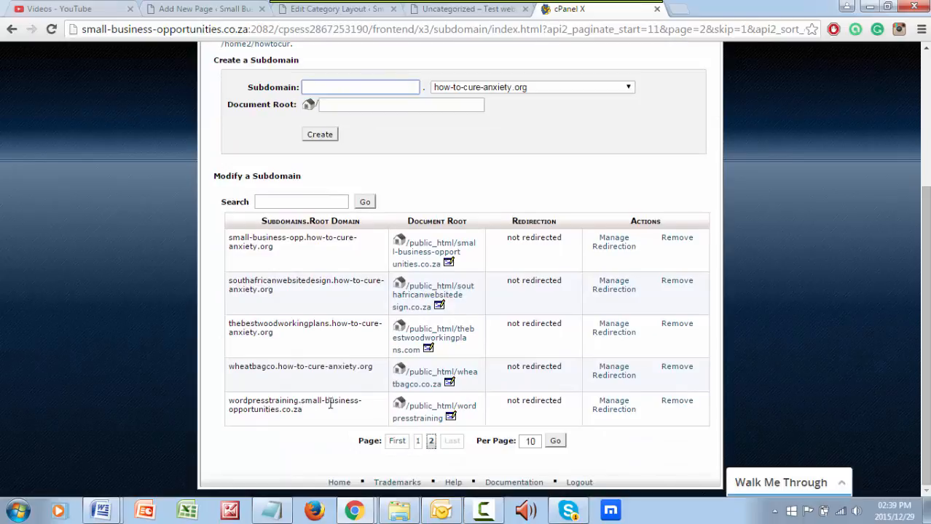
mouse_move(306, 420)
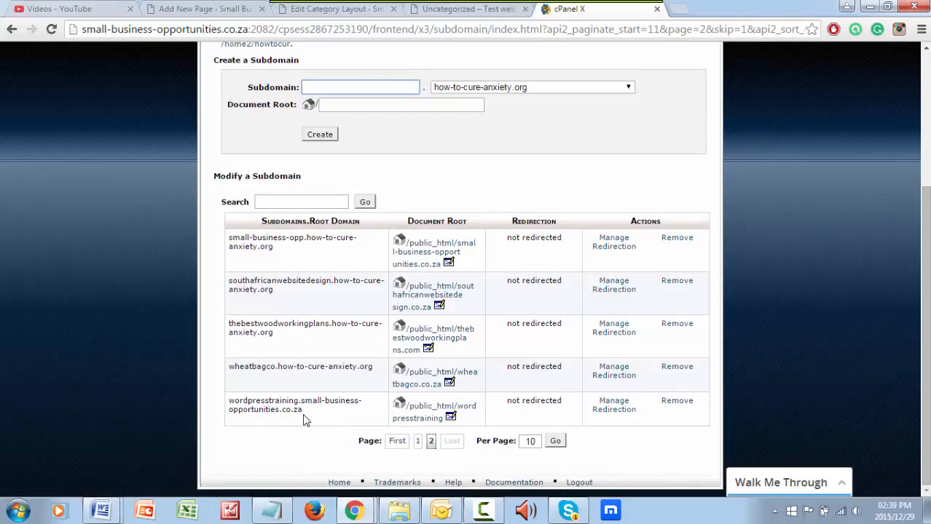
mouse_move(677, 401)
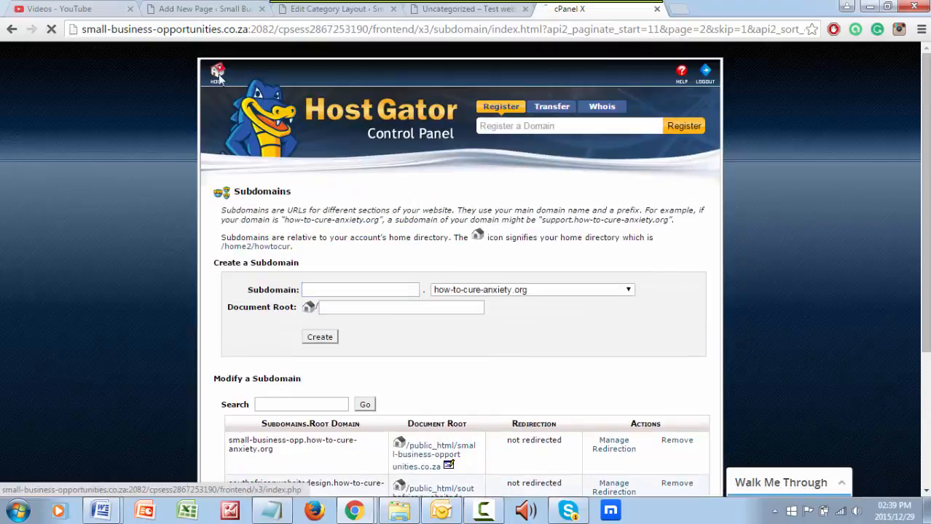
Return home, dismiss the Kabbage popup and open WordPress Self Help Tools under Software/Services.
left_click(218, 73)
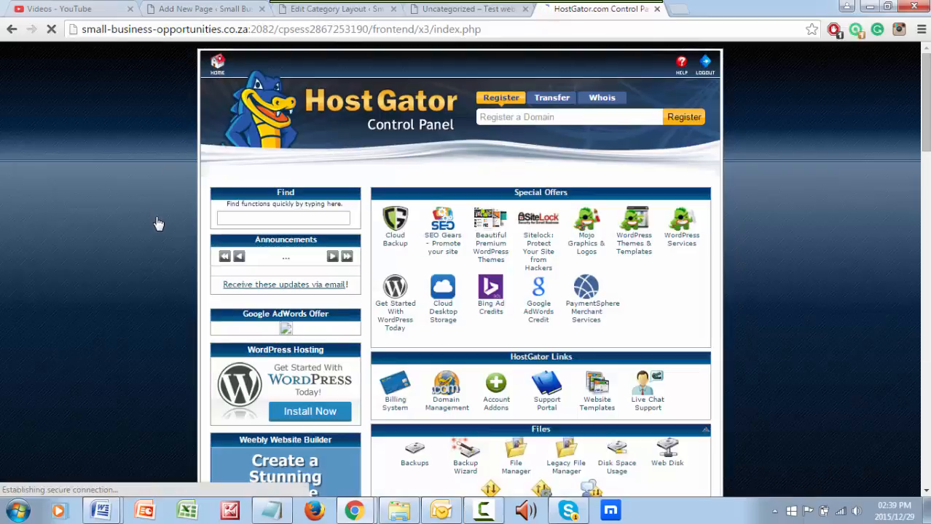
scroll("down", 3)
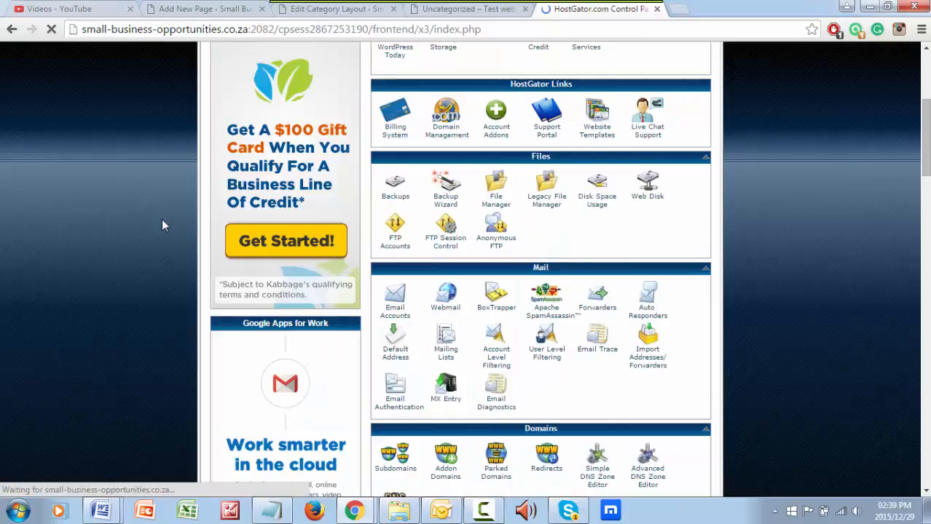
scroll("down", 3)
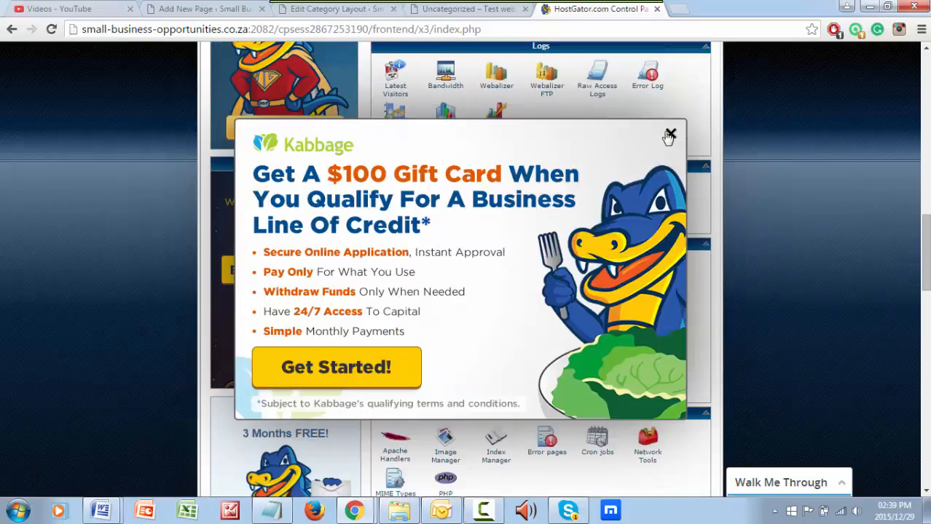
left_click(670, 136)
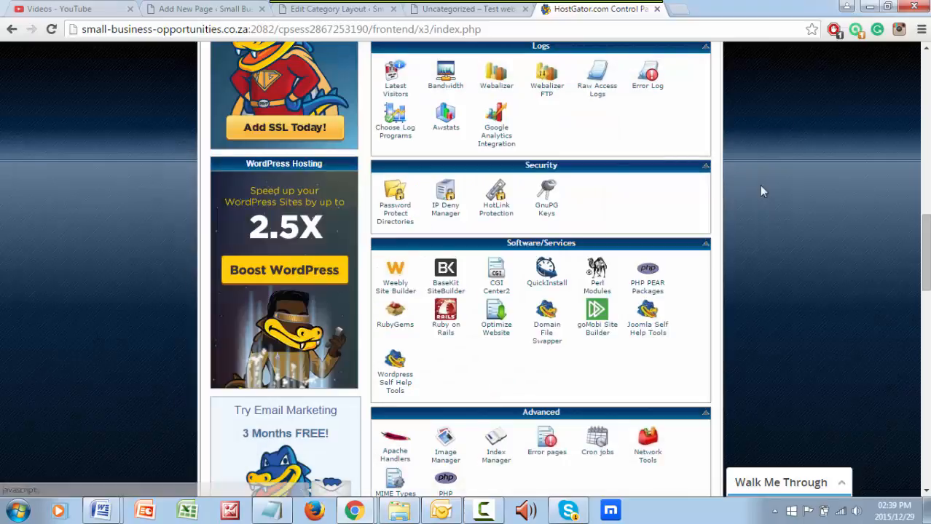
scroll("down", 3)
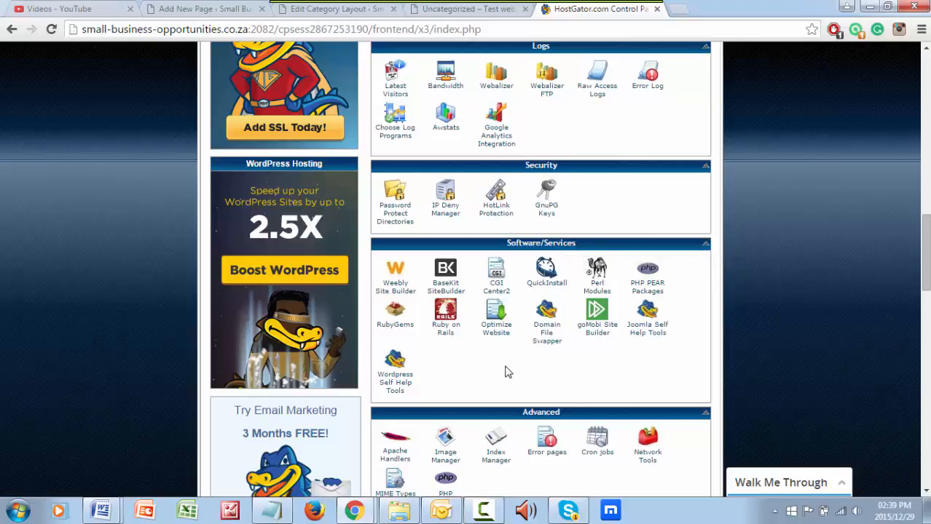
mouse_move(508, 374)
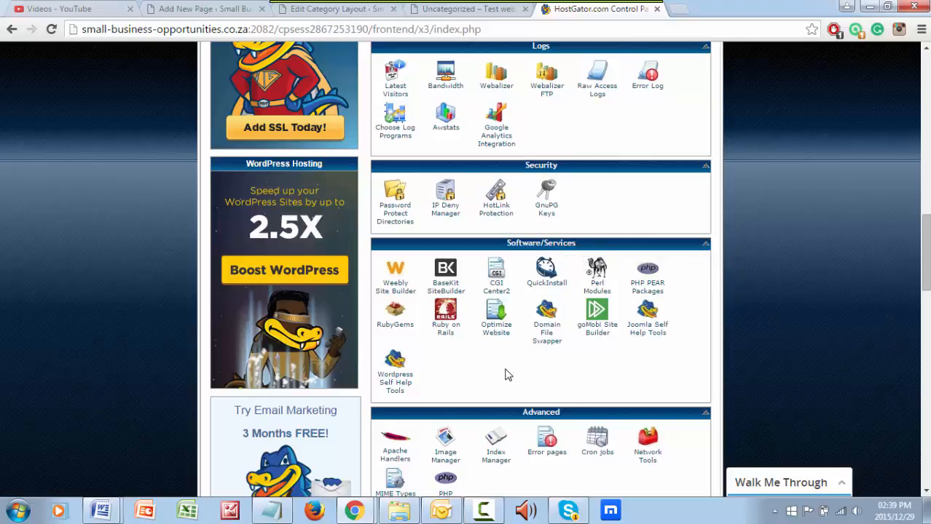
mouse_move(414, 384)
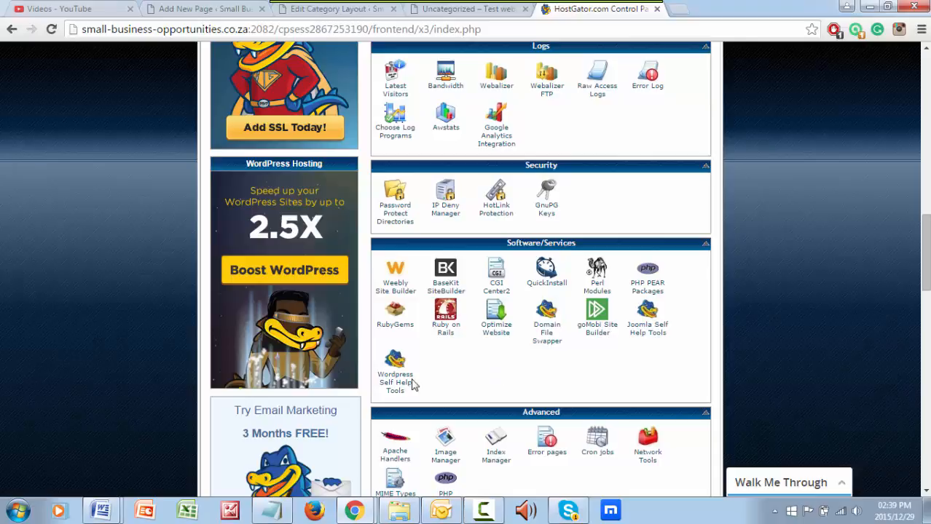
mouse_move(395, 378)
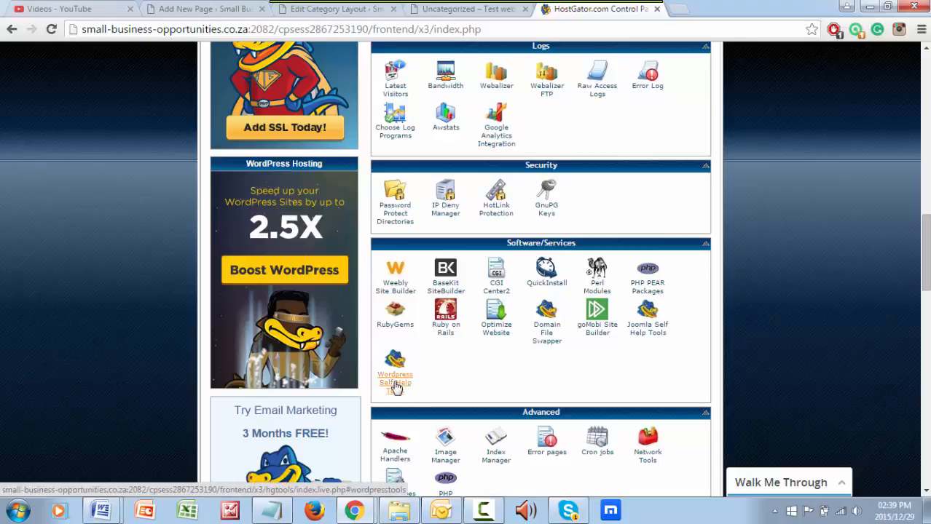
left_click(394, 379)
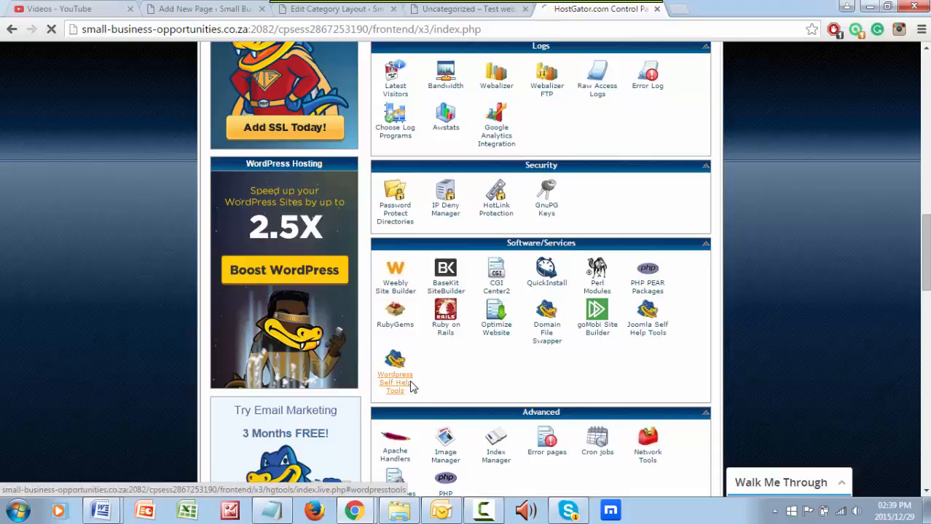
left_click(395, 370)
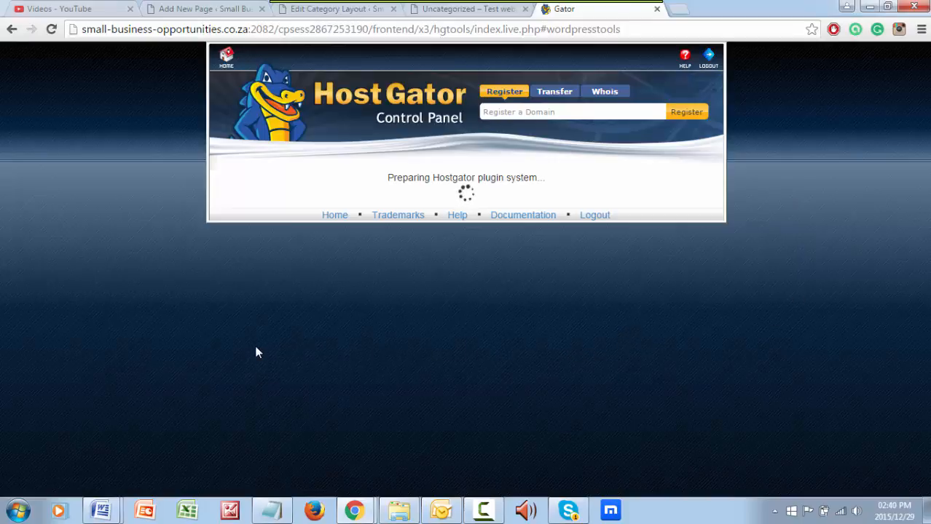
mouse_move(208, 328)
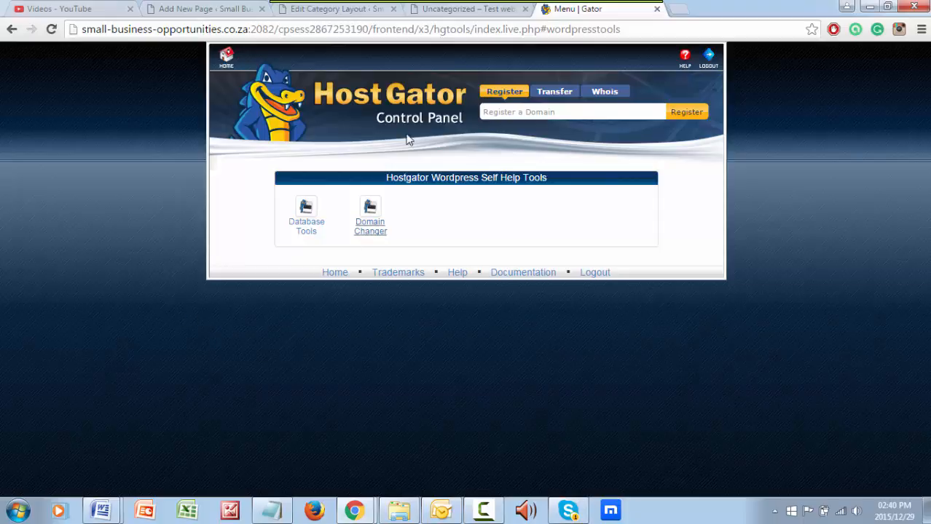
Dismiss the Kabbage popup, scroll to Software/Services and launch QuickInstall.
left_click(370, 225)
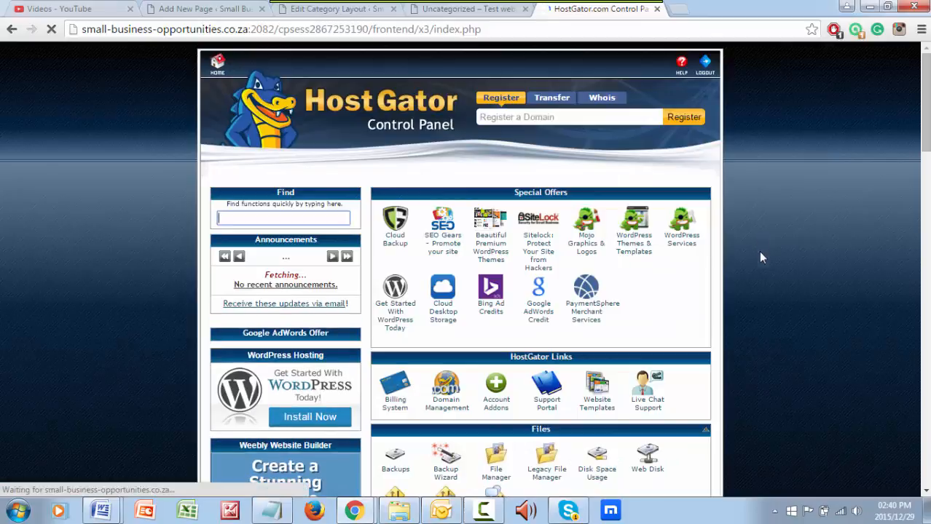
scroll("down", 3)
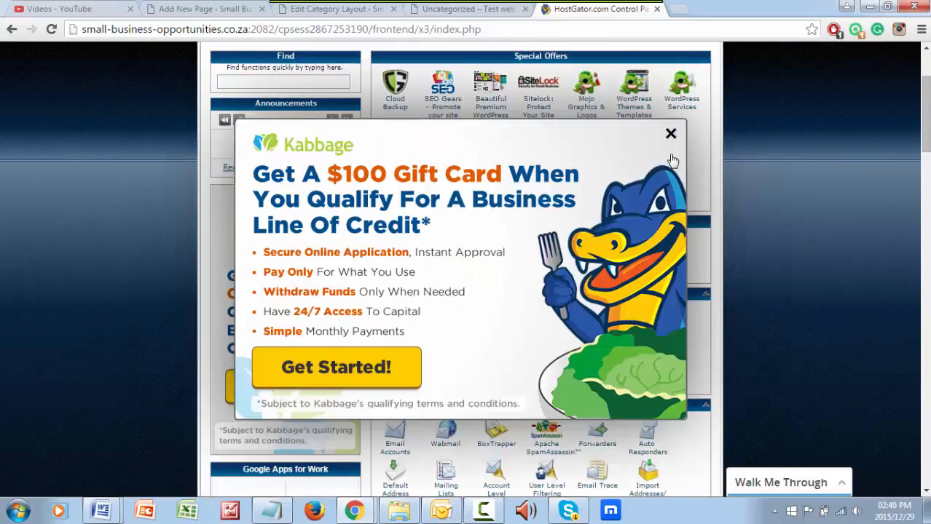
left_click(670, 134)
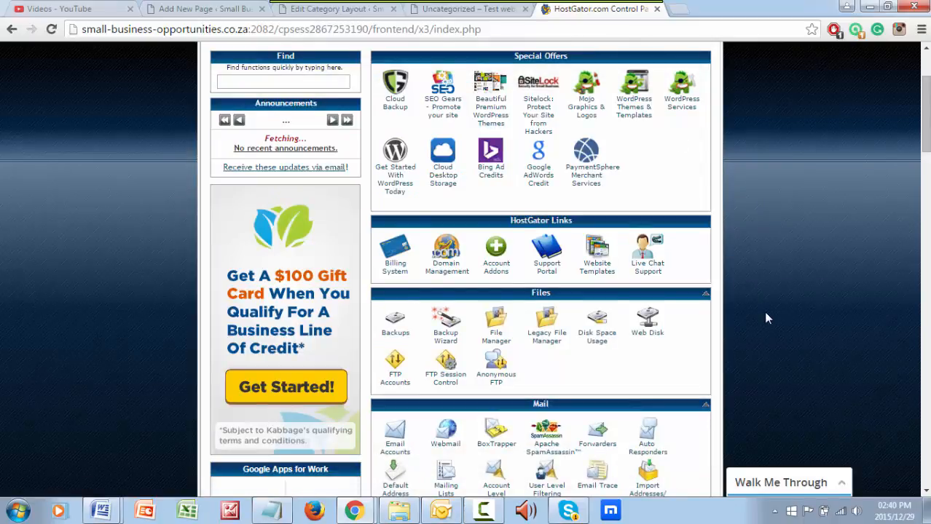
scroll("down", 3)
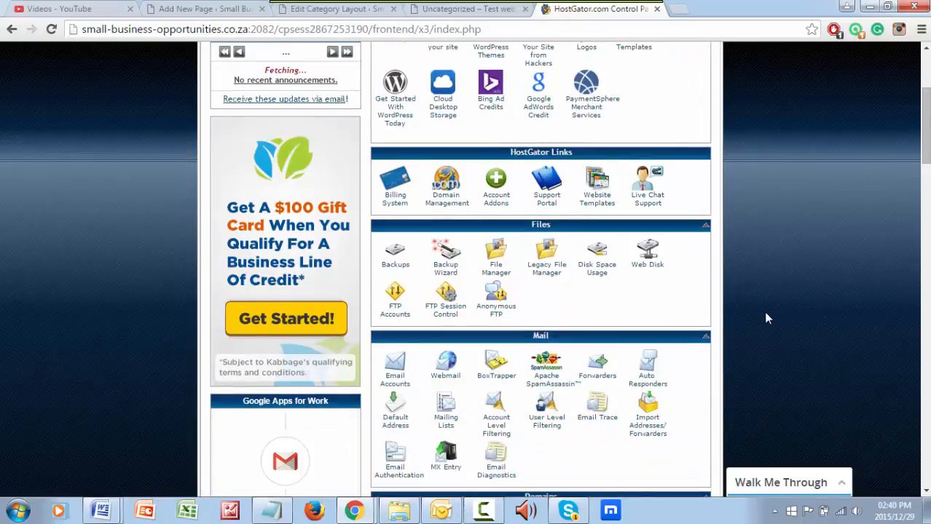
scroll("down", 3)
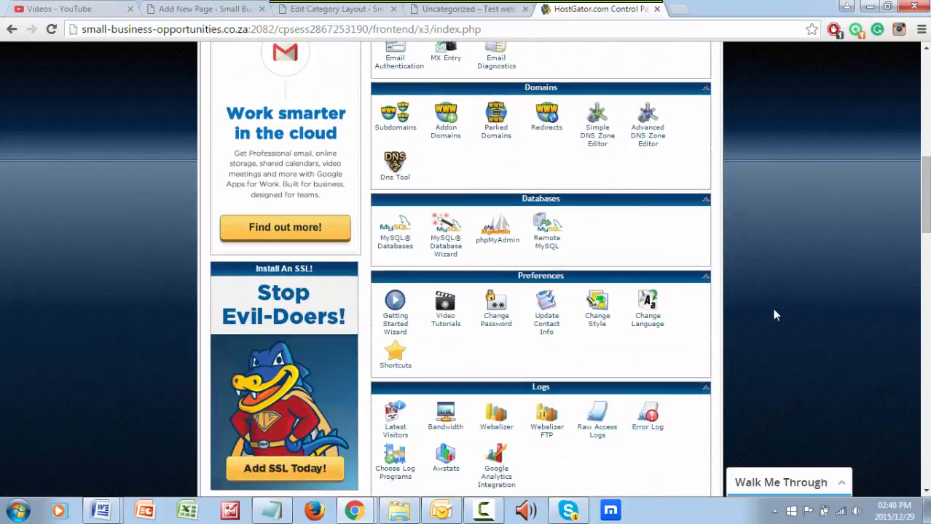
scroll("down", 3)
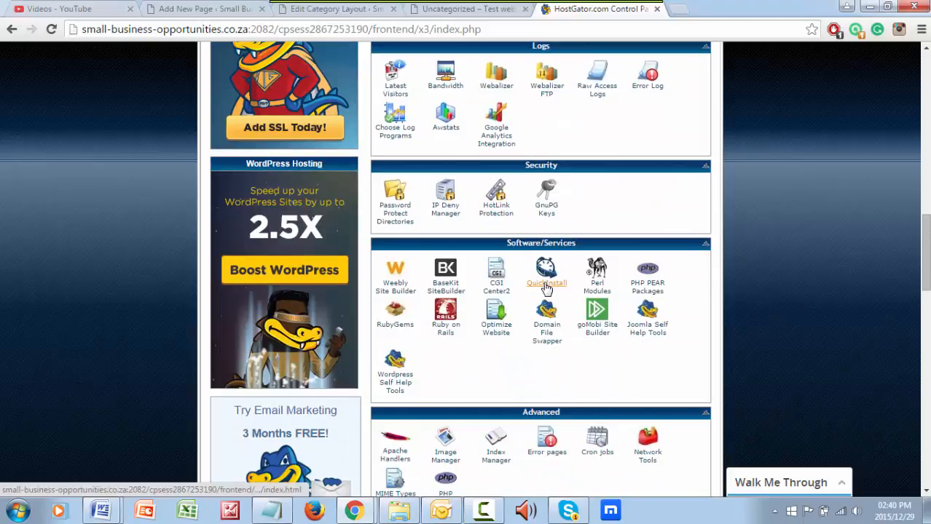
left_click(546, 273)
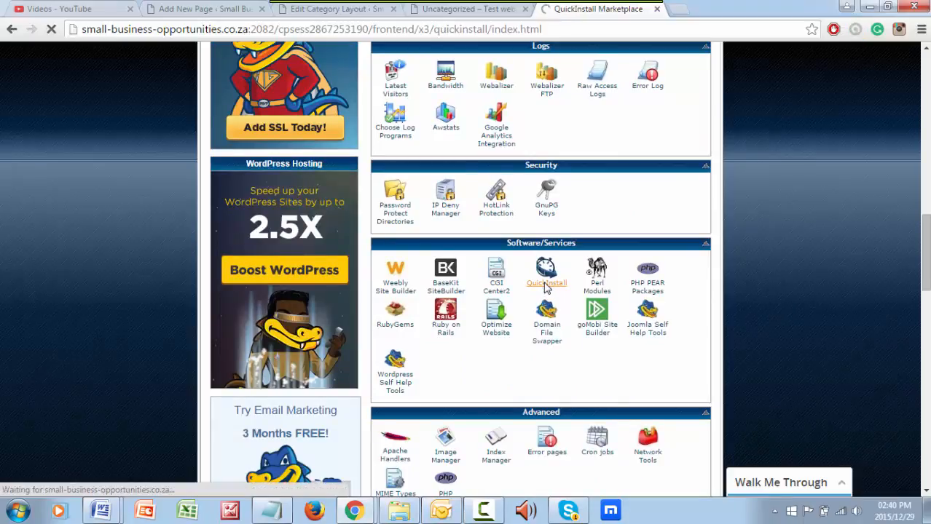
Start a free WordPress install targeting wordpresstraining.small-business-opportunities.co.za.
left_click(546, 273)
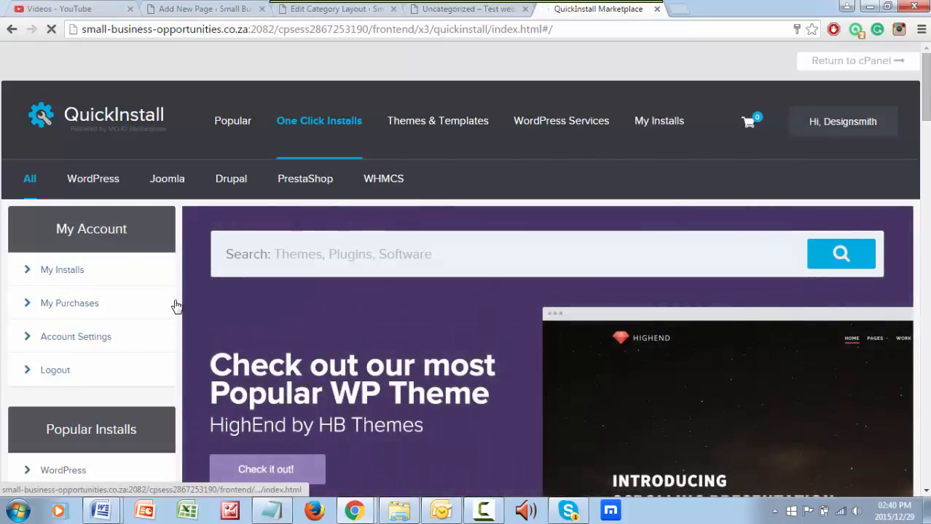
scroll("down", 3)
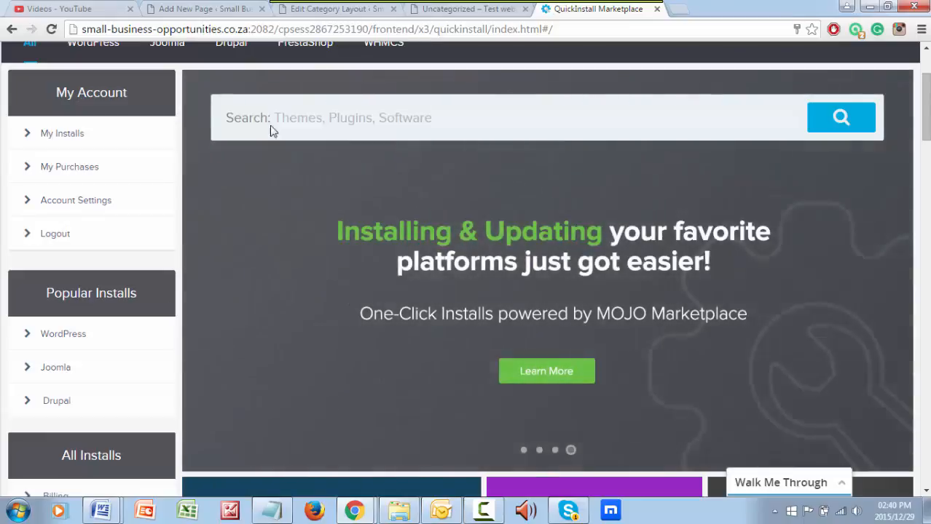
mouse_move(63, 334)
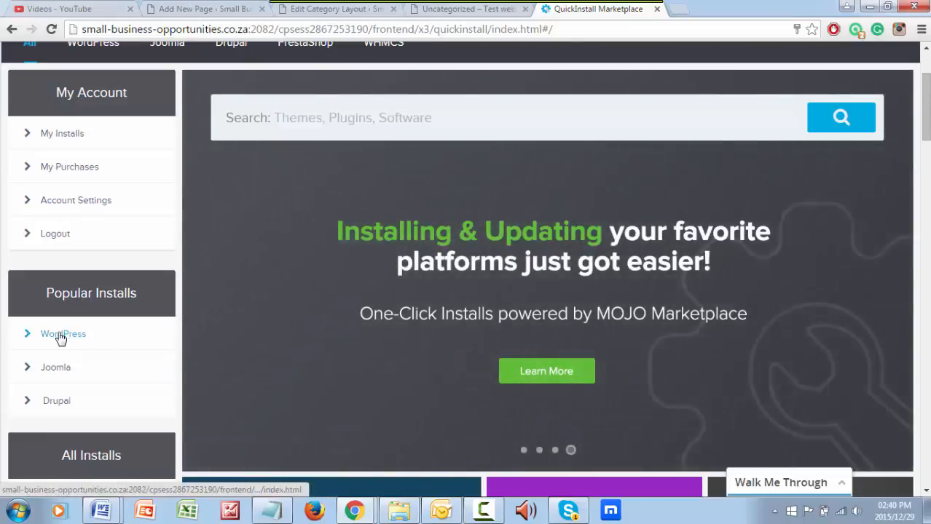
left_click(63, 333)
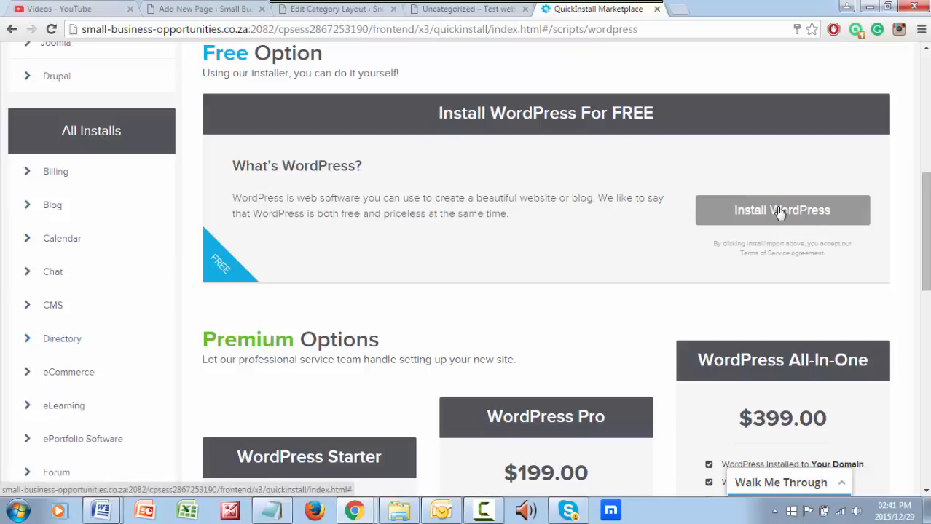
left_click(782, 210)
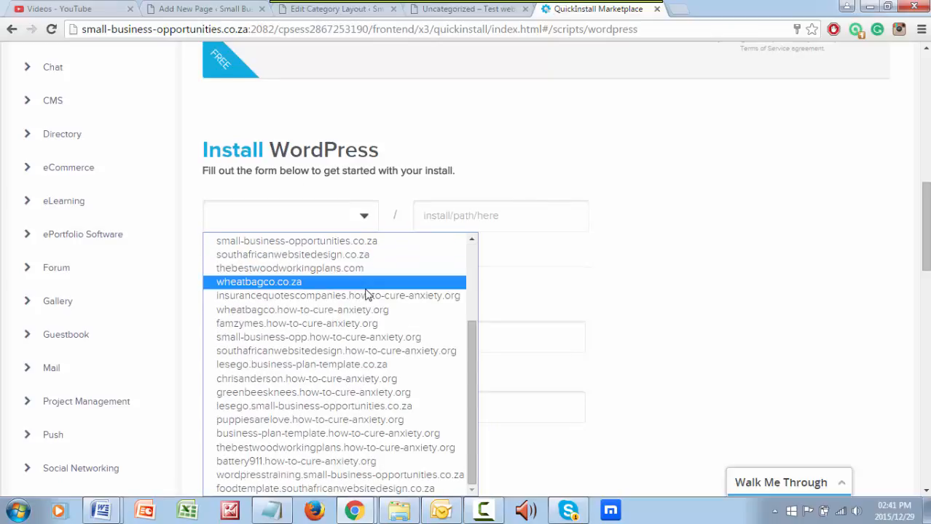
mouse_move(337, 447)
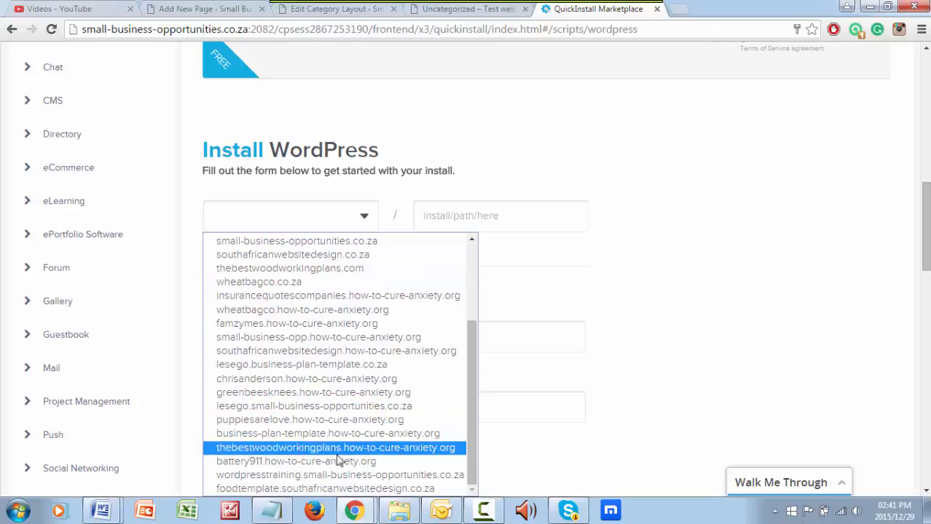
left_click(339, 474)
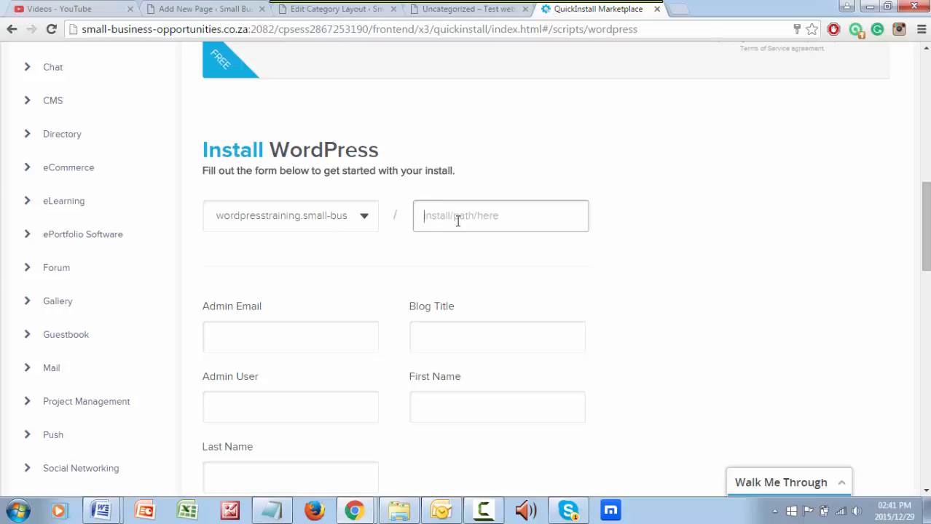
Edit the install path field (typed 'newblog') and review the WordPress install form.
type("newblog")
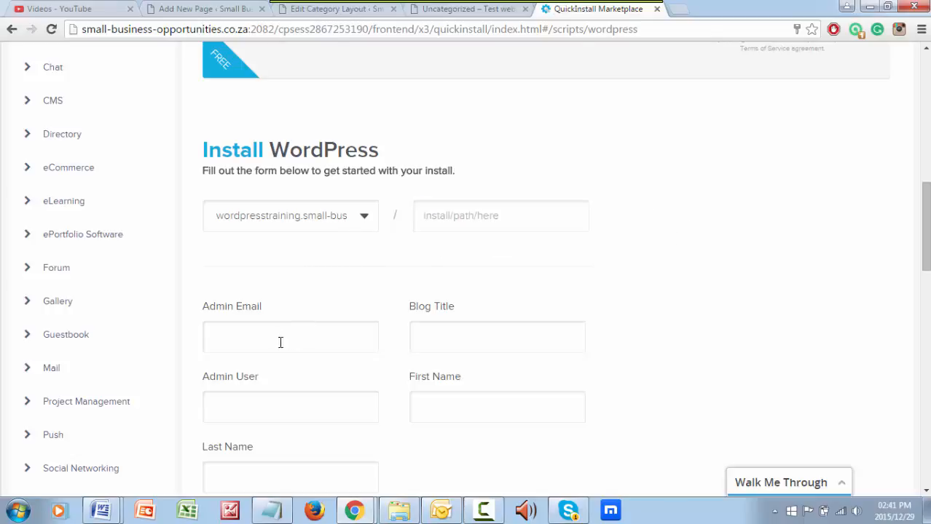
mouse_move(724, 276)
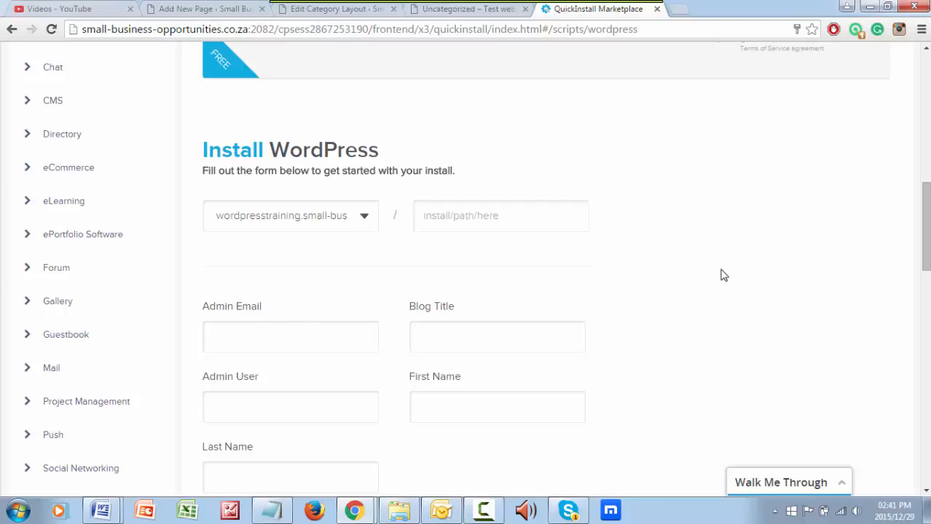
scroll("down", 3)
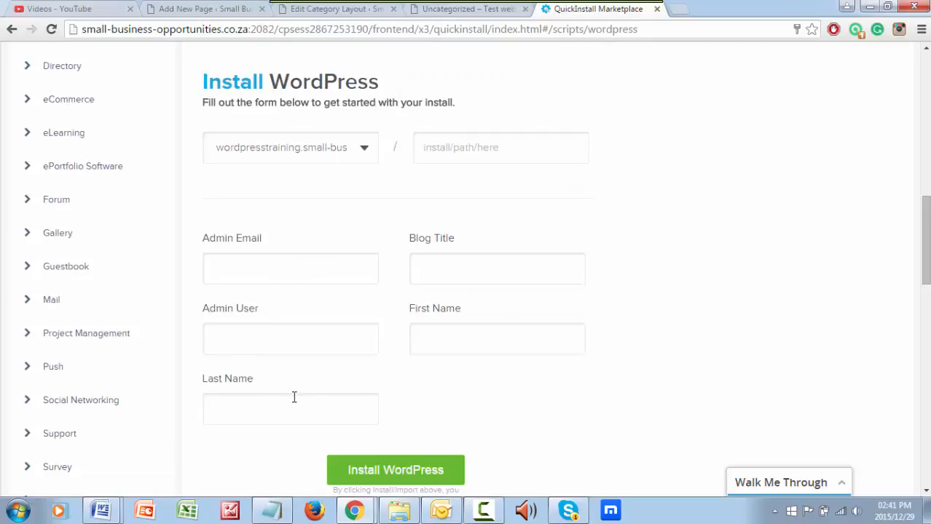
scroll("down", 3)
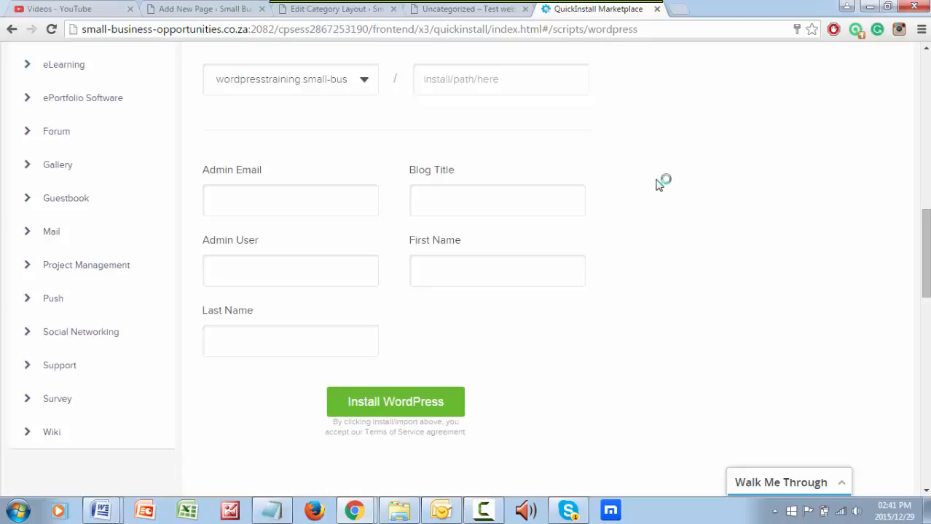
left_click(497, 201)
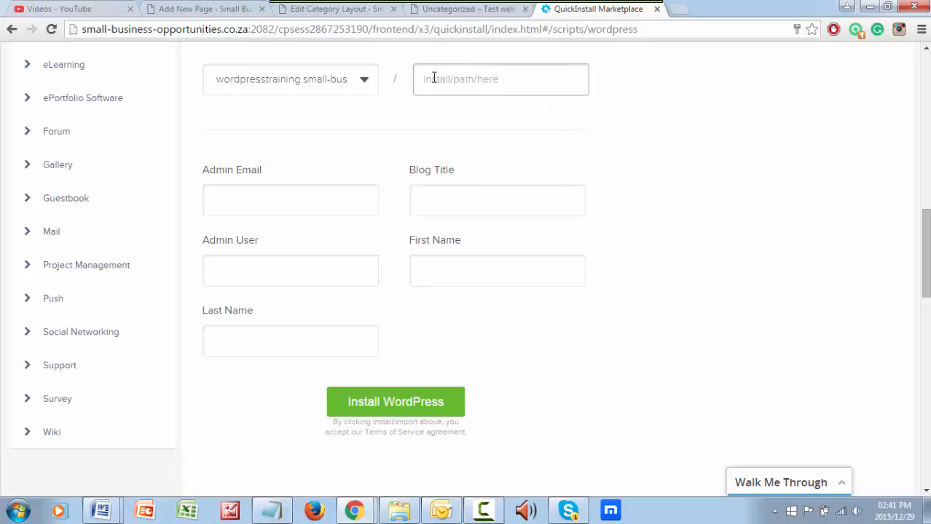
left_click(501, 78)
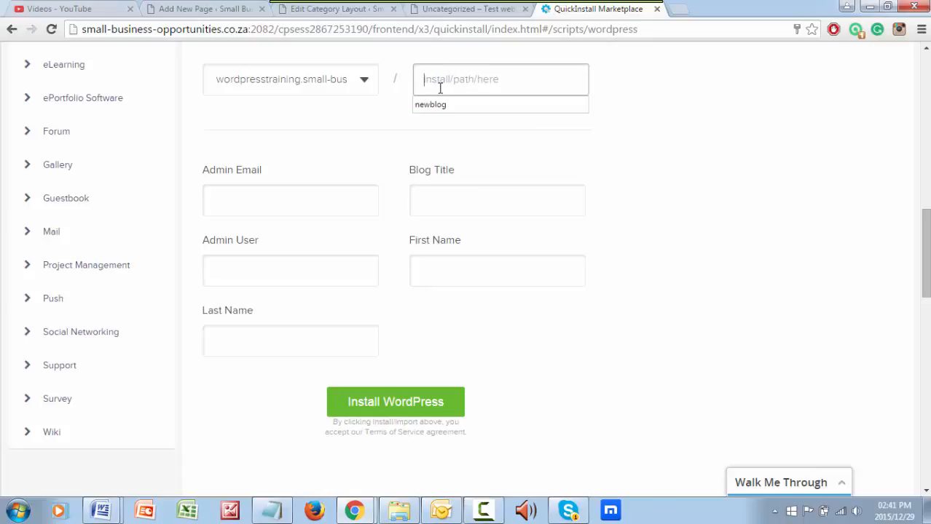
left_click(705, 148)
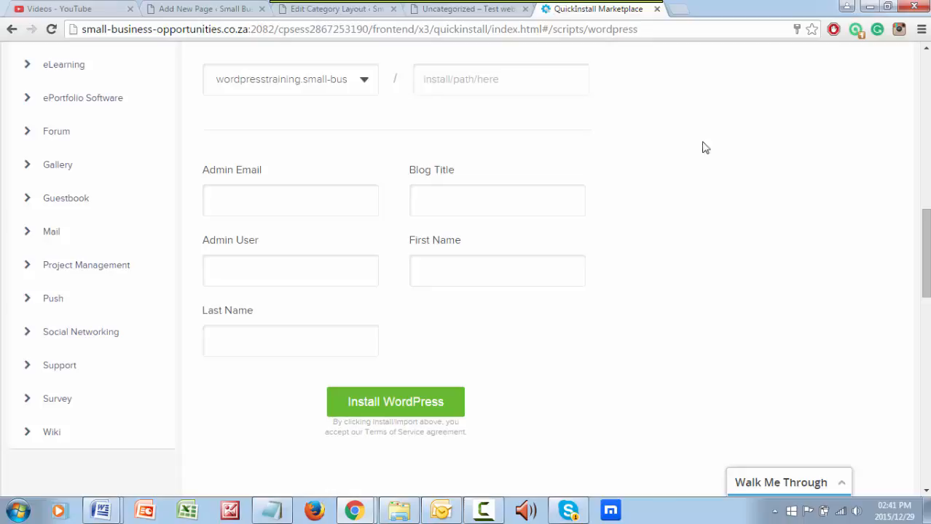
mouse_move(373, 181)
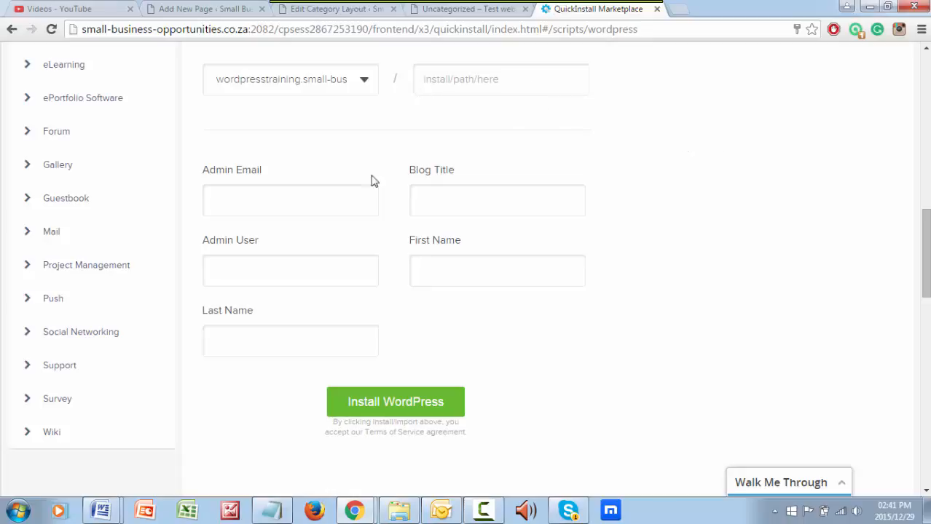
left_click(290, 200)
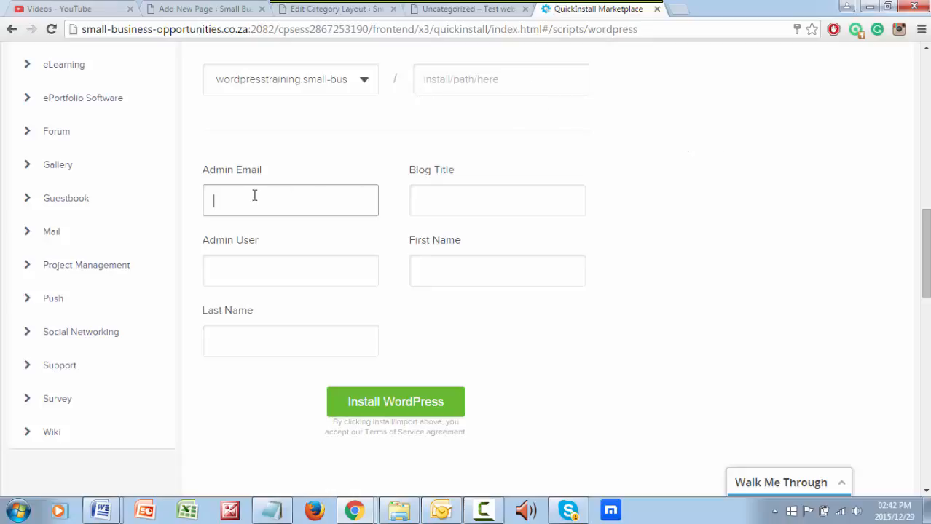
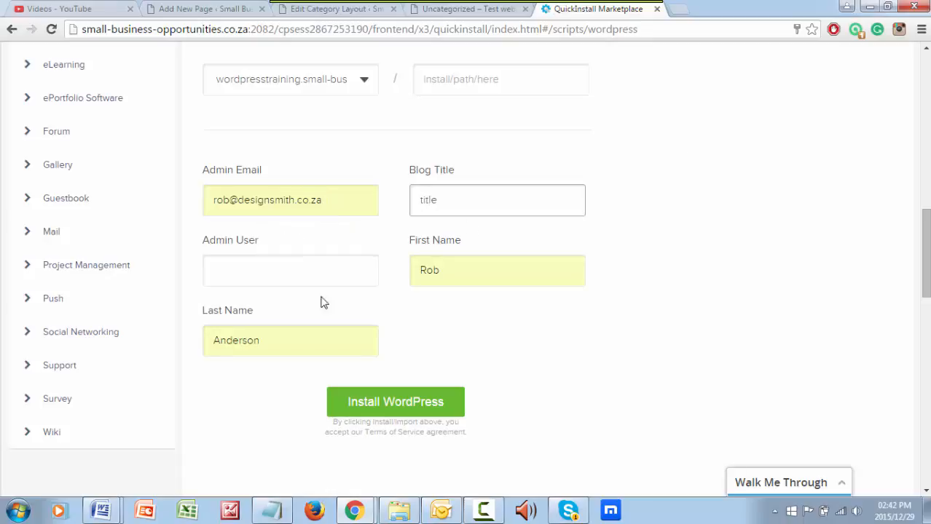
left_click(290, 270)
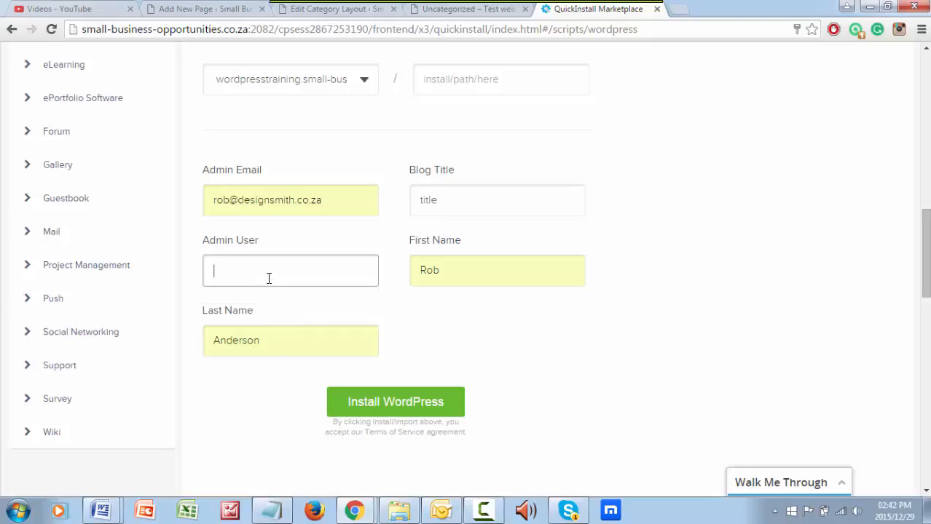
type("robert")
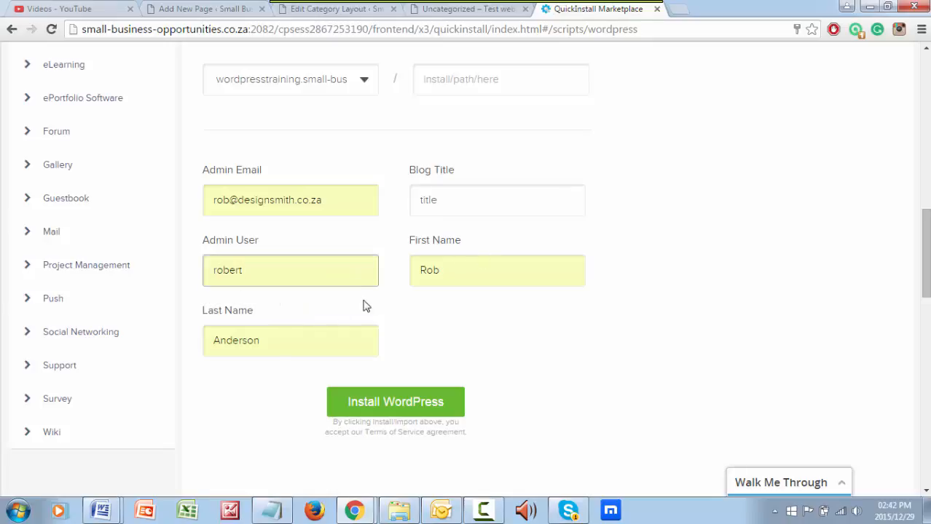
left_click(395, 401)
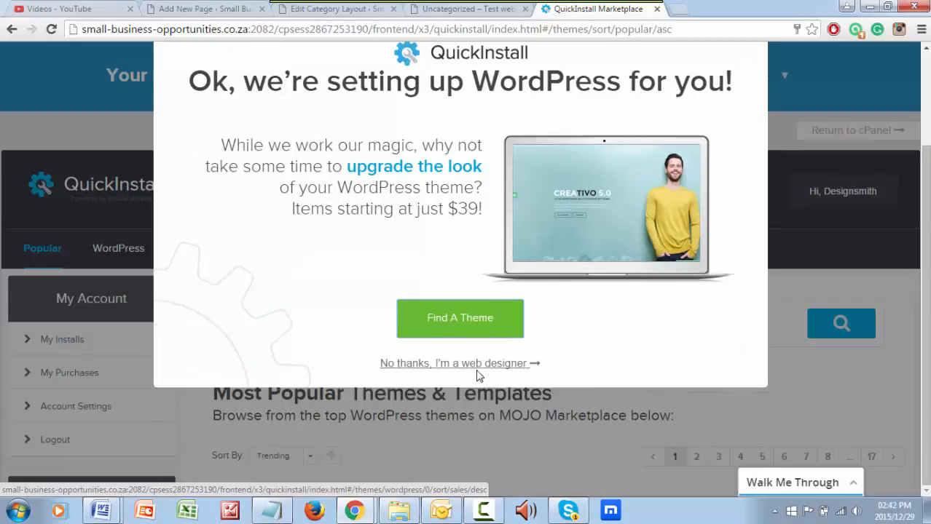
Decline the theme offer, then reveal and copy the admin URL, username and password.
left_click(460, 364)
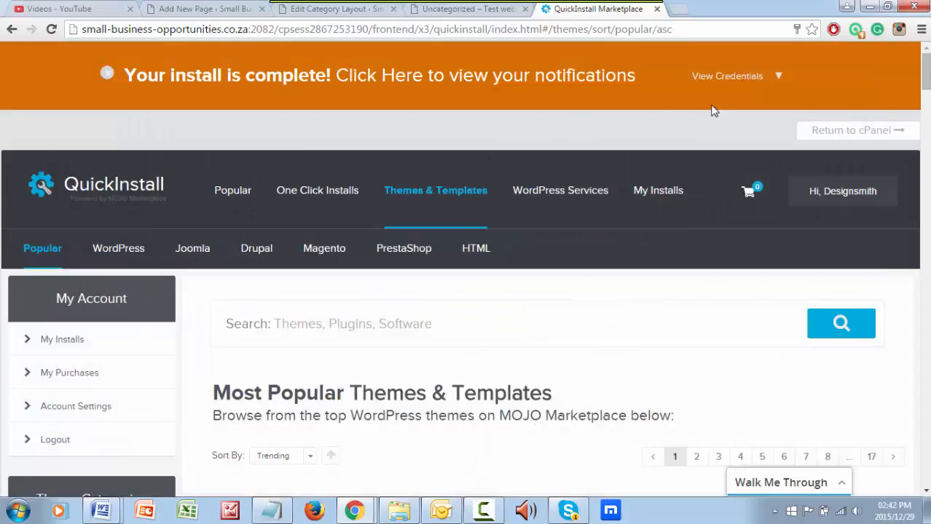
left_click(727, 76)
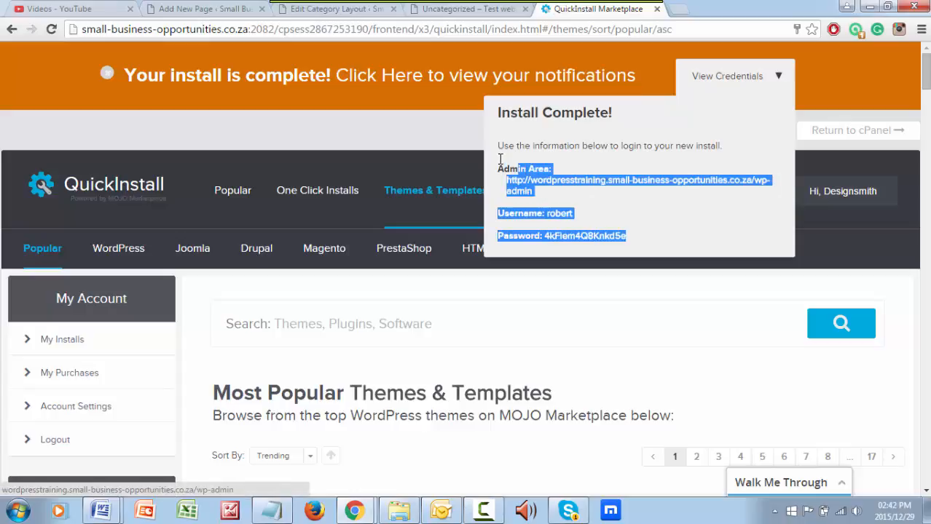
right_click(638, 180)
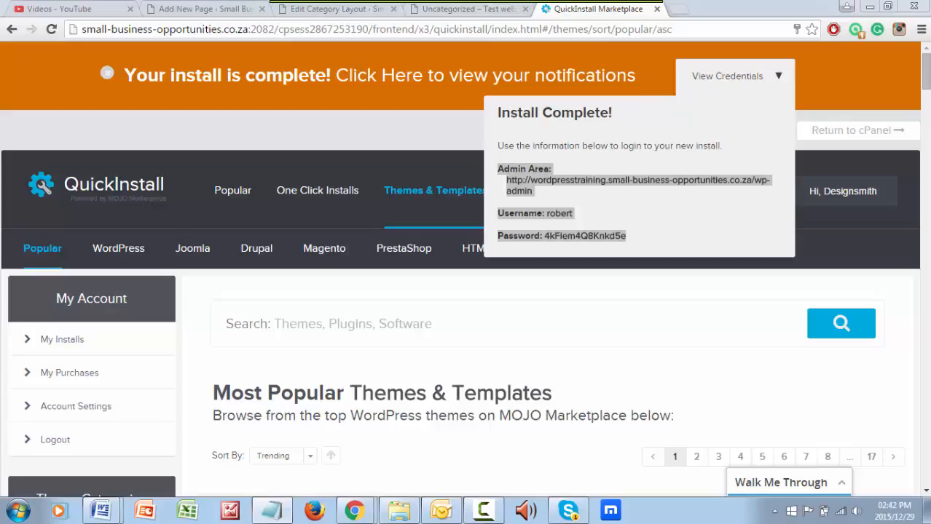
mouse_move(769, 75)
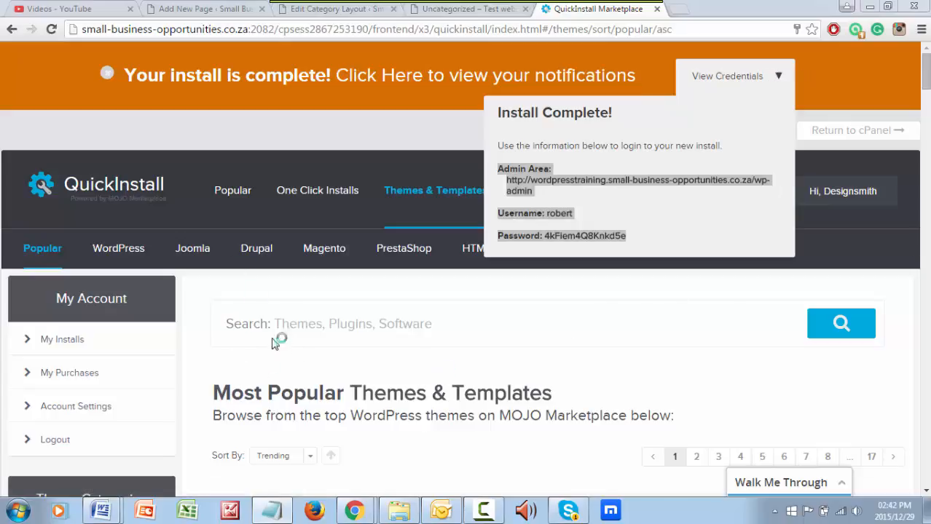
mouse_move(835, 92)
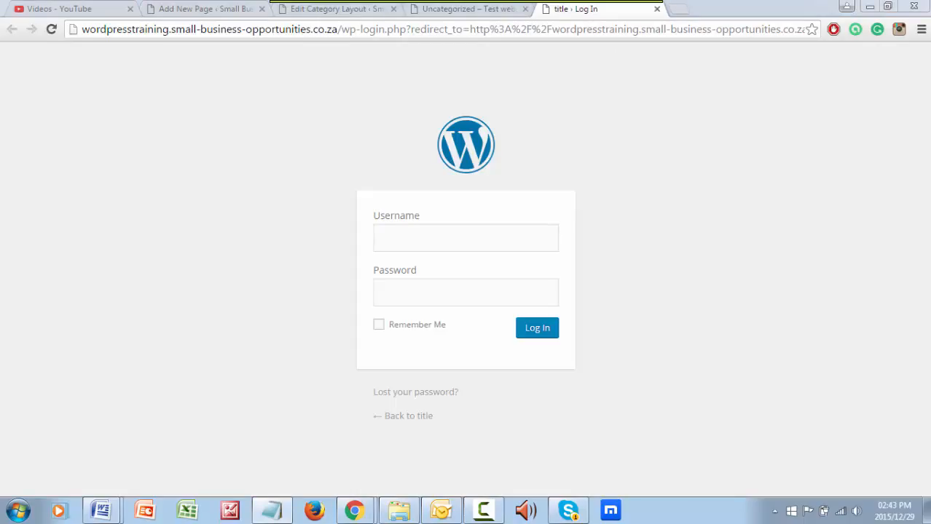
mouse_move(555, 294)
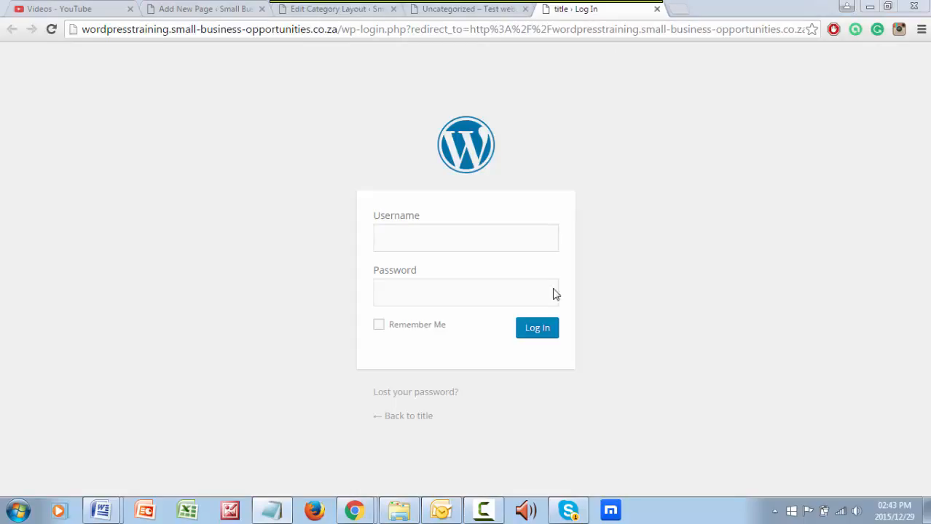
Log in to wp-admin with the pasted username and password, with Remember Me ticked.
right_click(466, 238)
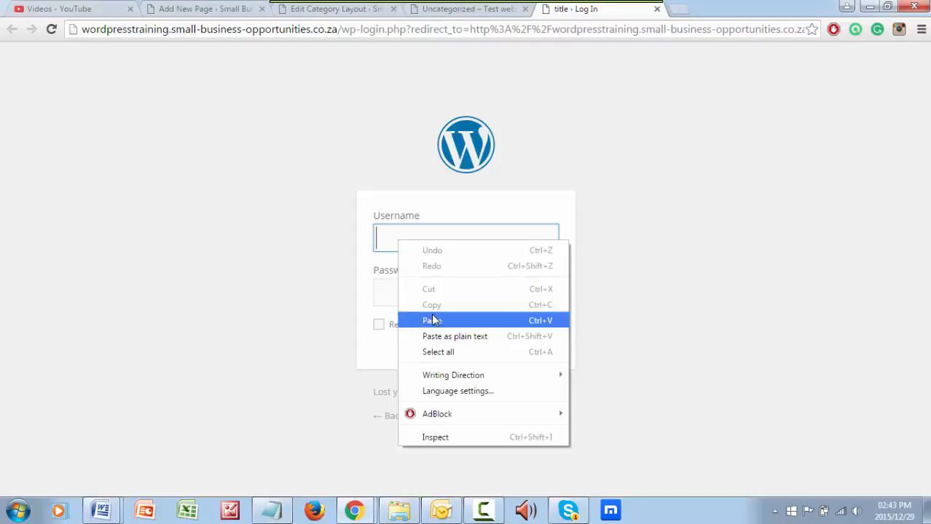
left_click(432, 321)
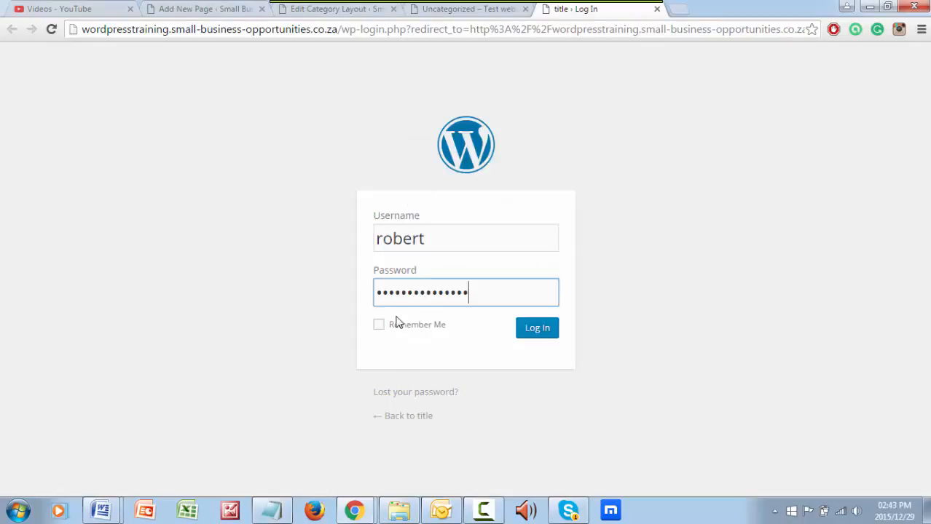
left_click(537, 328)
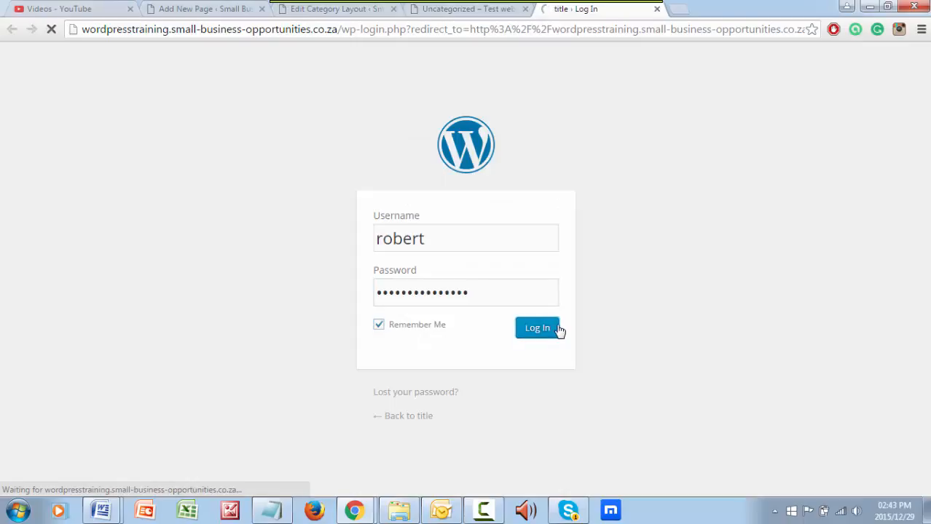
left_click(537, 328)
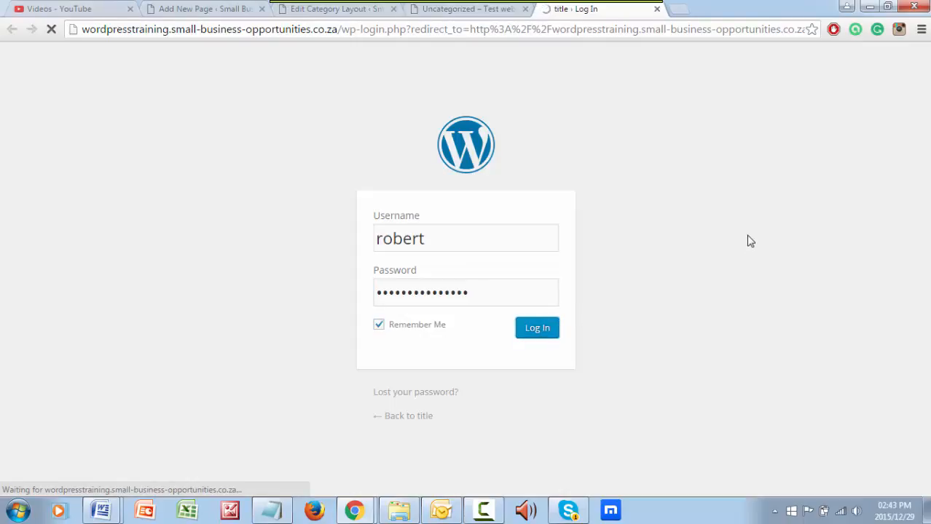
left_click(537, 327)
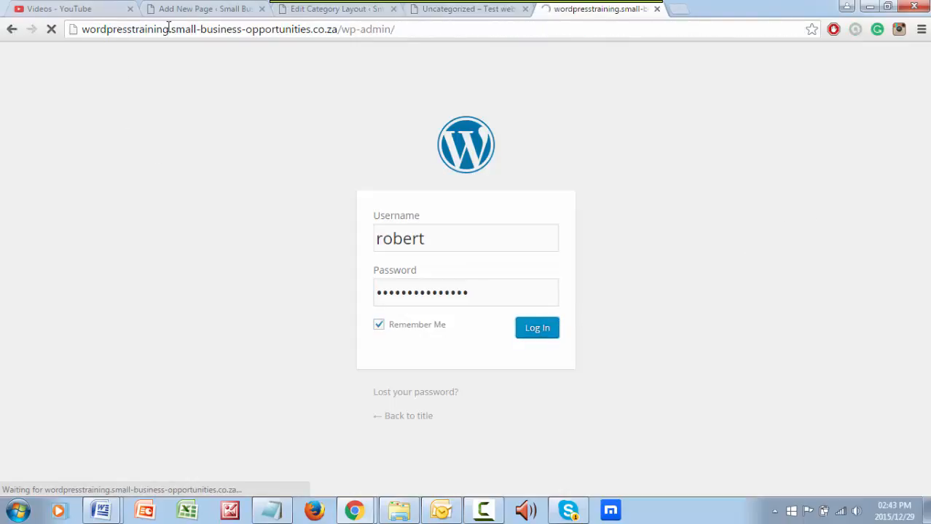
left_click(537, 328)
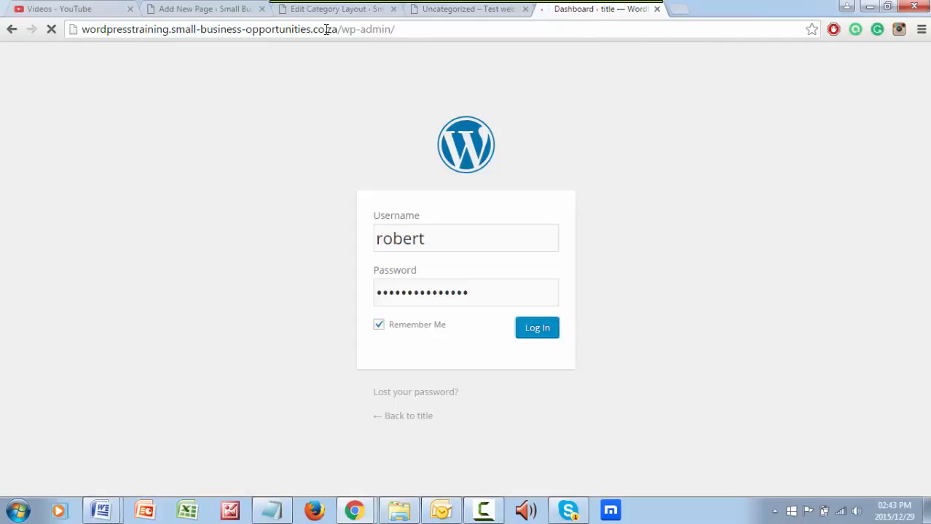
left_click(536, 328)
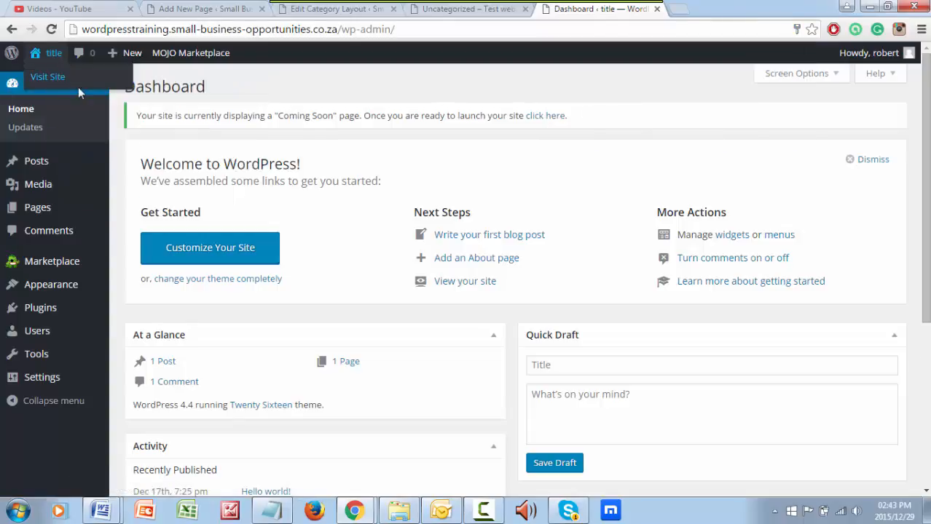
Visit the new site's front page and scroll through the Hello world! post and sidebar.
left_click(48, 76)
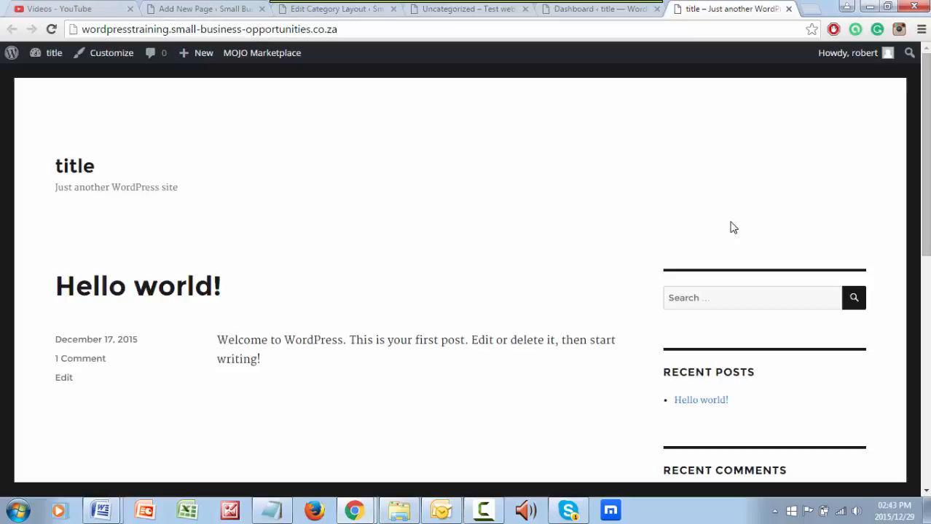
mouse_move(472, 378)
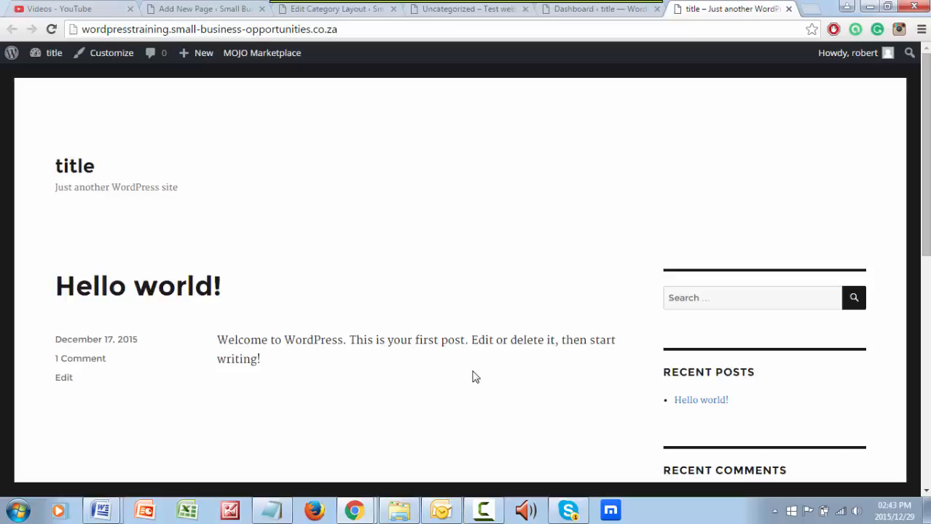
scroll("down", 3)
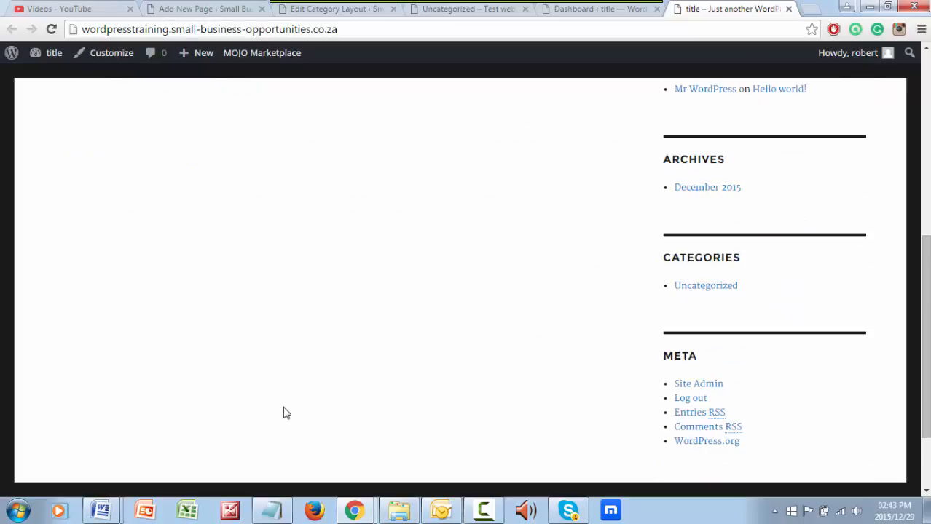
scroll("up", 3)
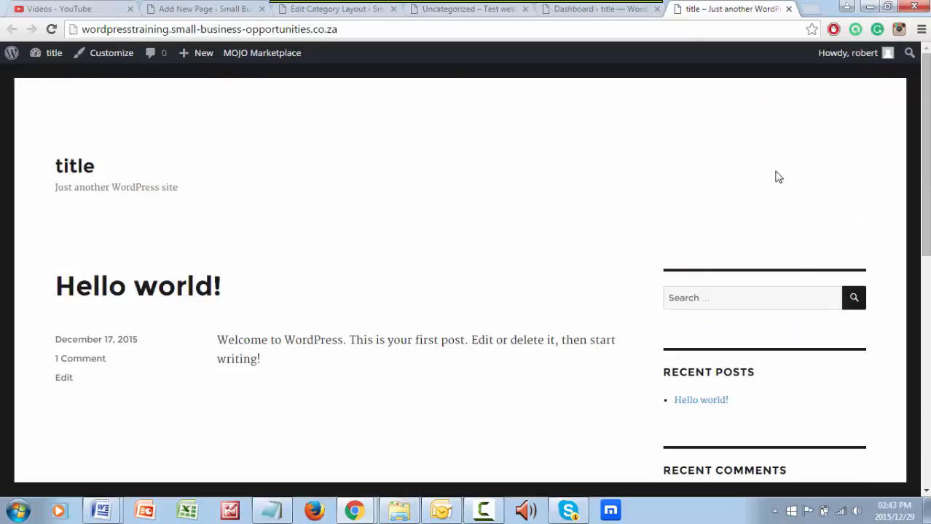
scroll("down", 3)
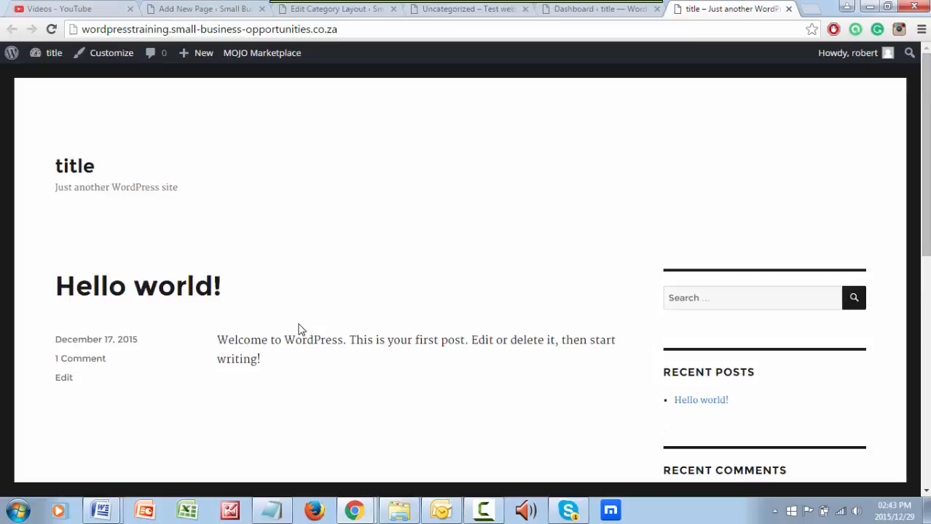
scroll("down", 3)
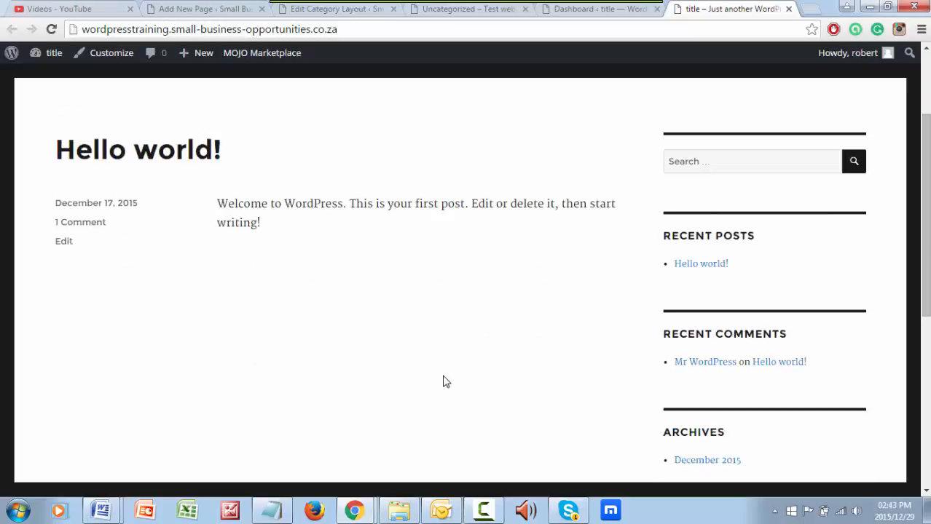
mouse_move(658, 277)
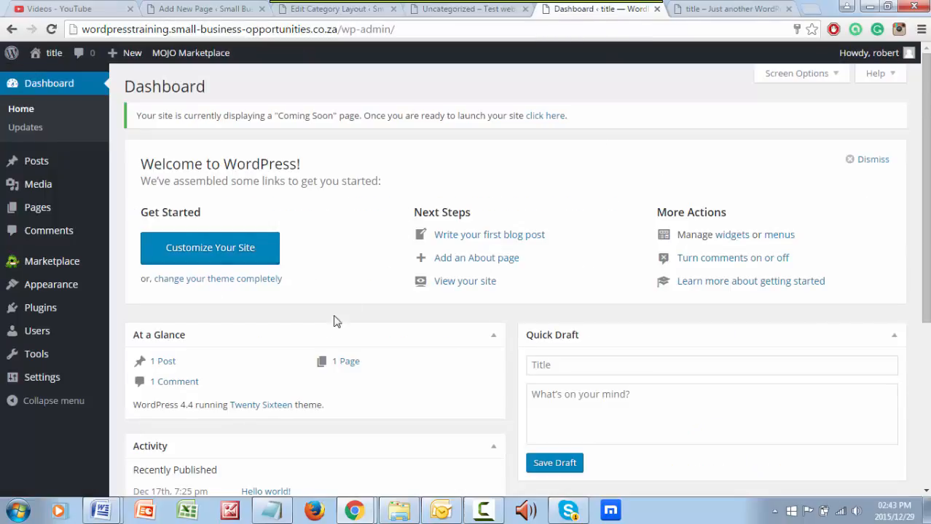
mouse_move(164, 108)
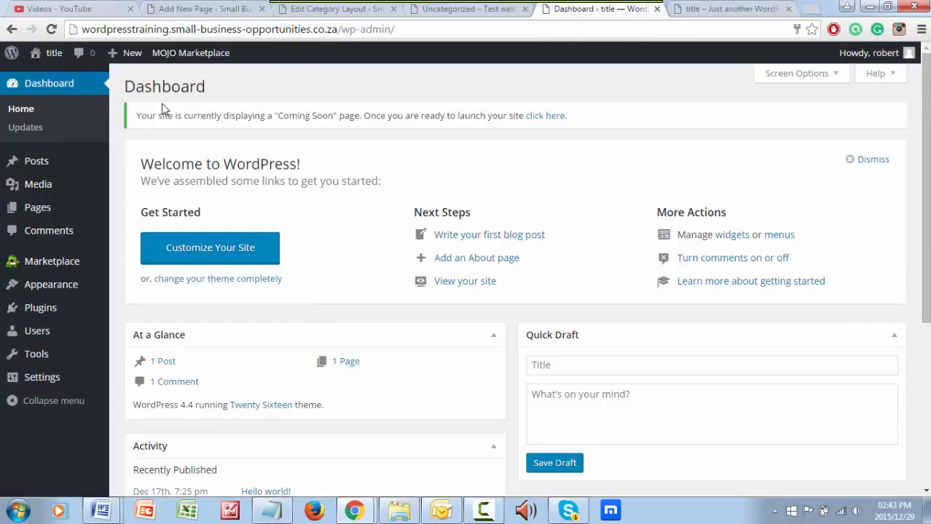
mouse_move(653, 90)
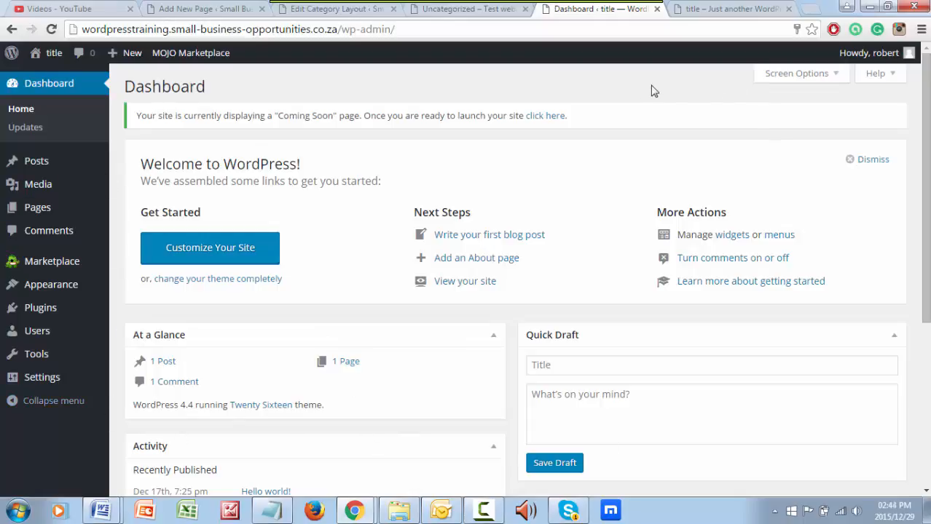
mouse_move(42, 378)
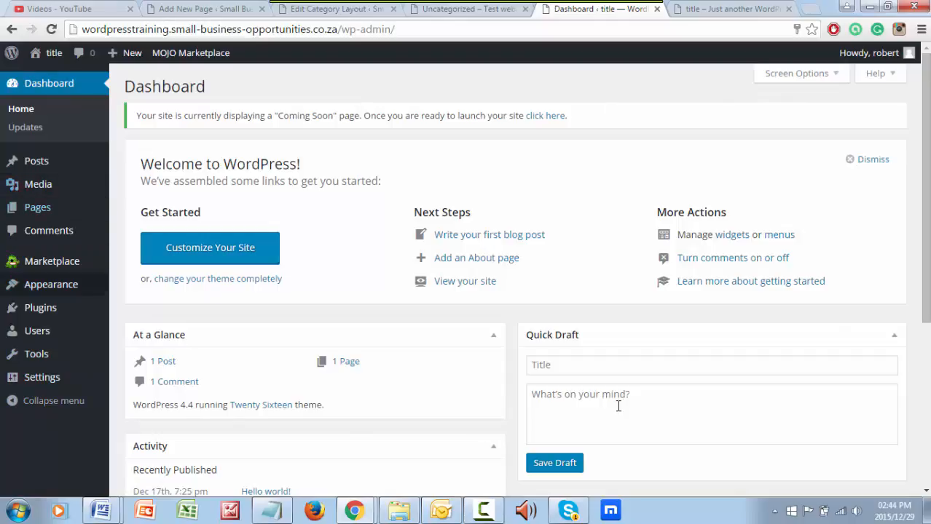
mouse_move(371, 93)
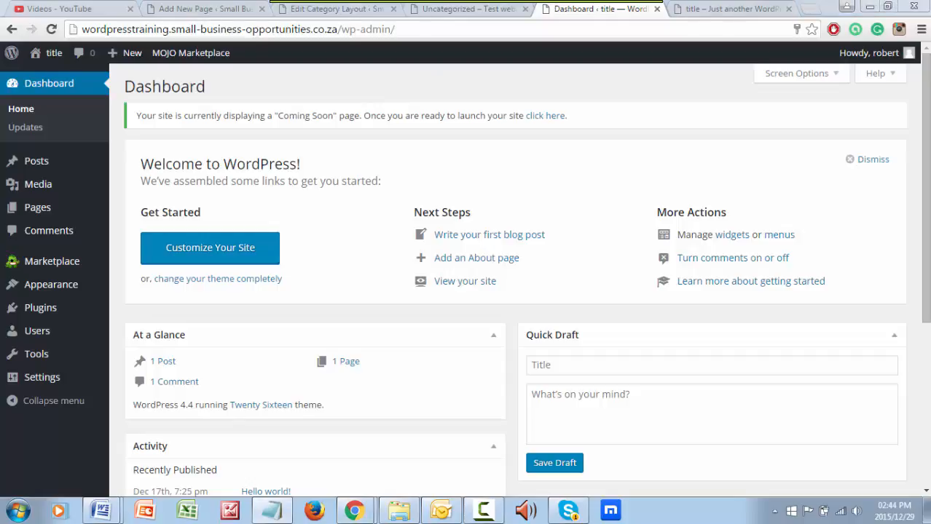
mouse_move(482, 318)
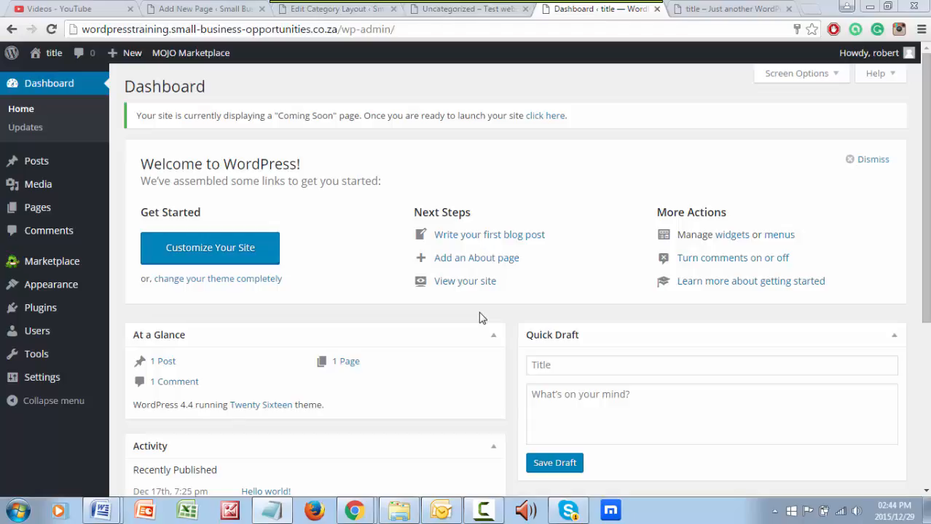
mouse_move(659, 90)
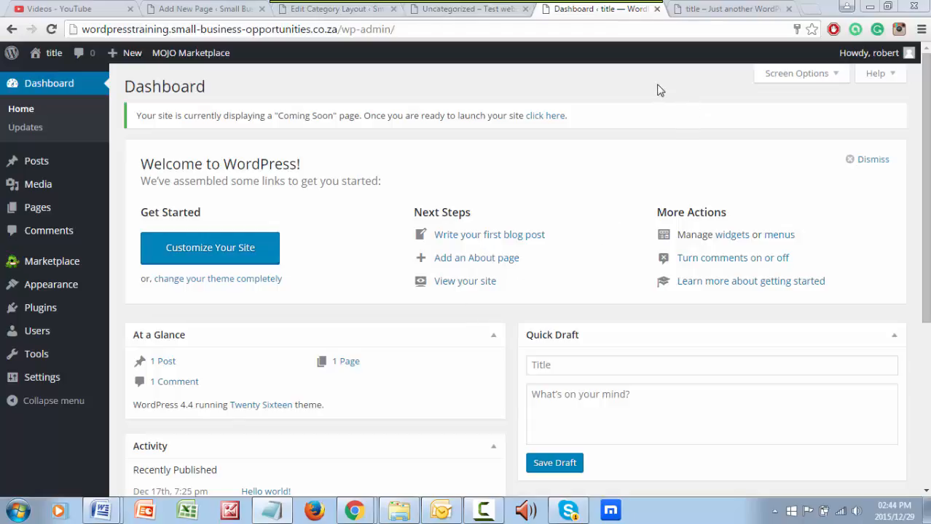
mouse_move(191, 53)
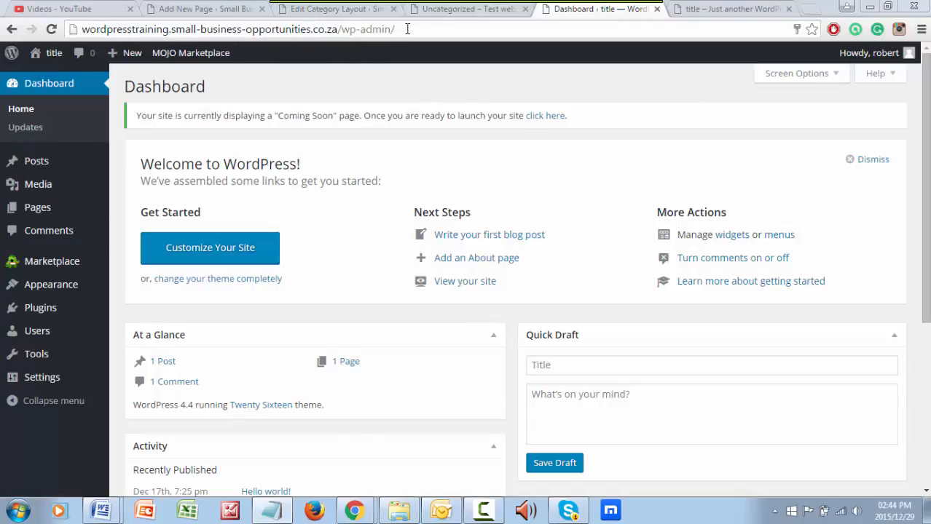
Back on the Dashboard tab, select the full wp-admin address in the address bar.
left_click(239, 29)
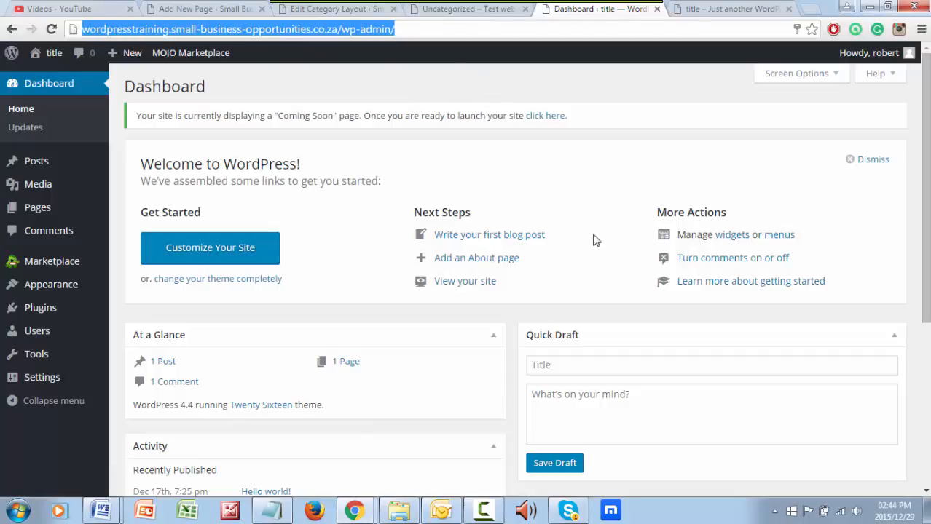
mouse_move(623, 294)
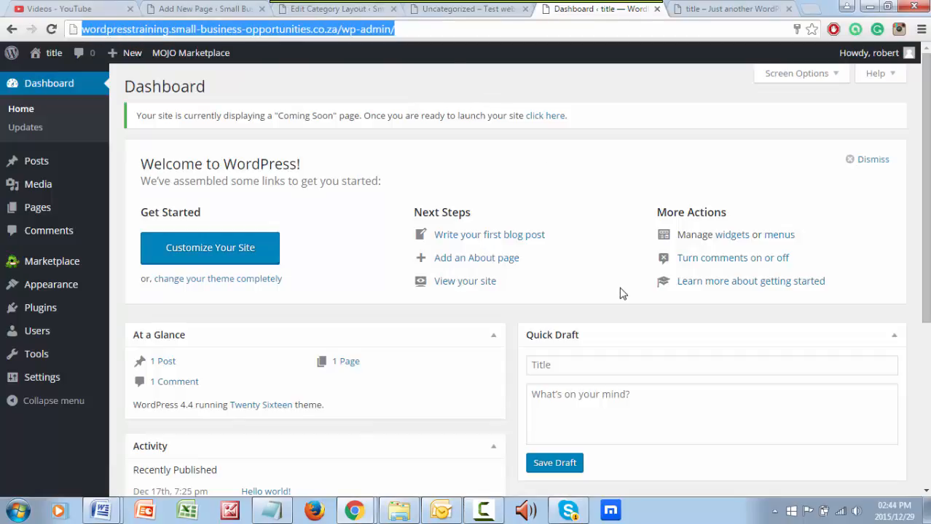
mouse_move(610, 332)
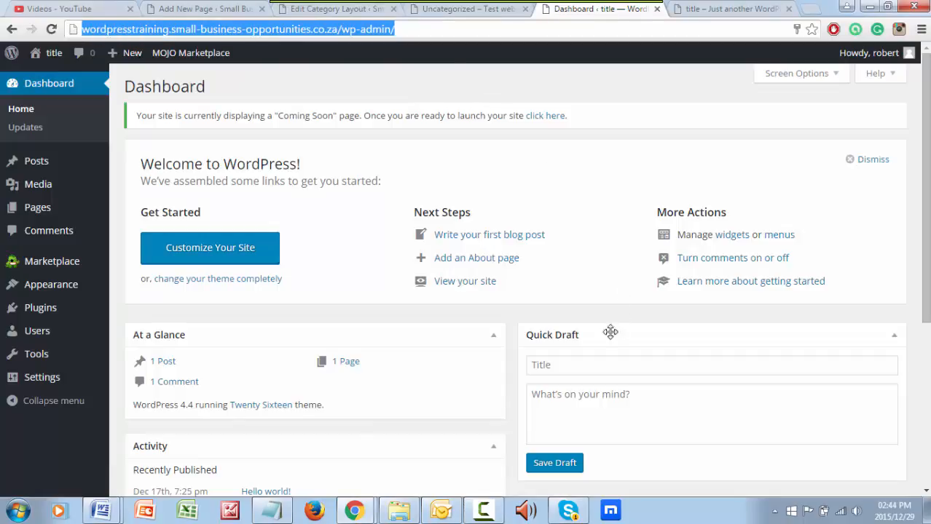
mouse_move(512, 107)
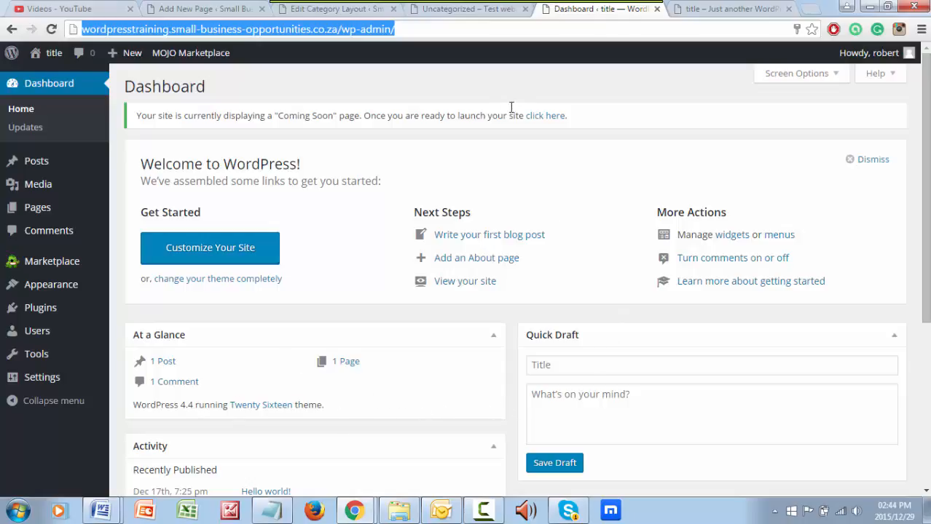
mouse_move(347, 436)
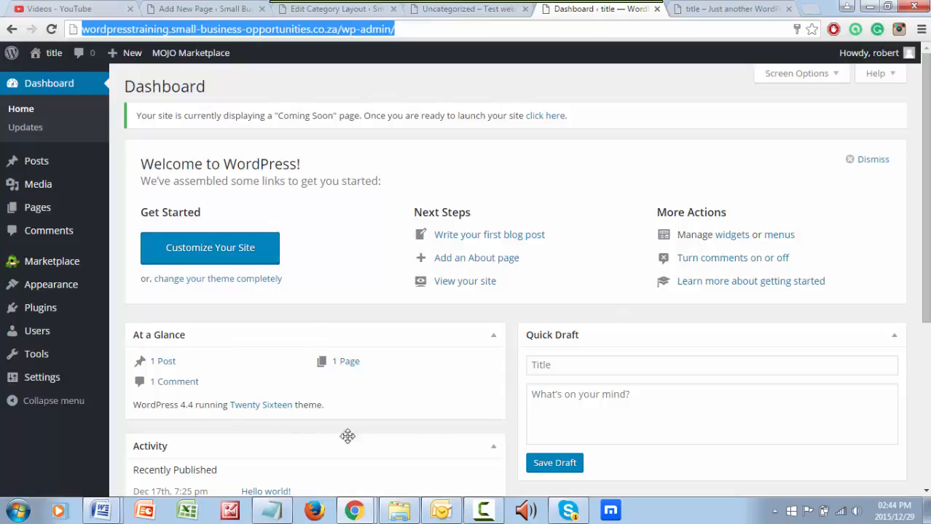
mouse_move(291, 420)
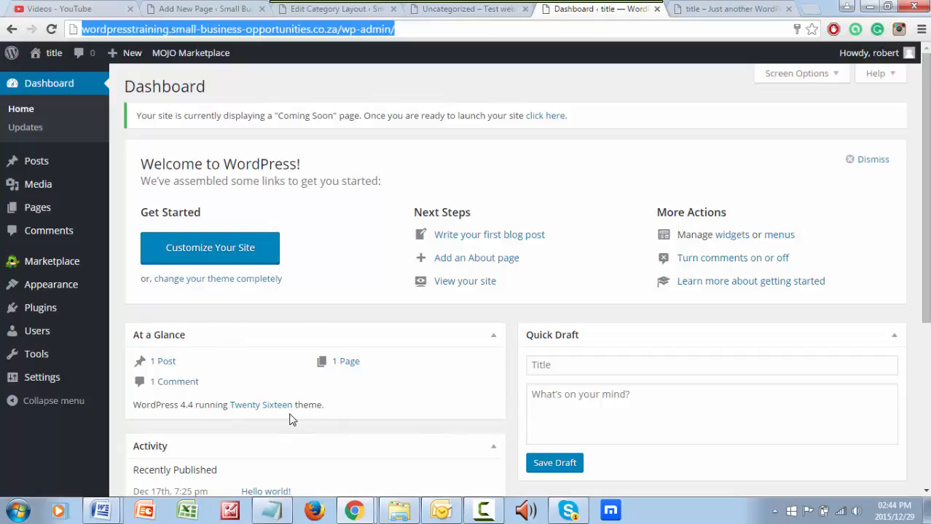